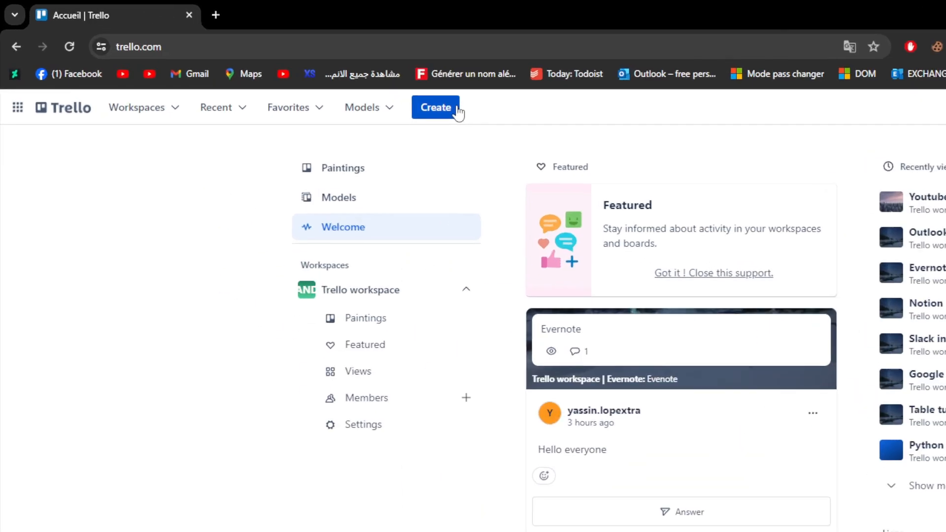
- Draft a private 'Github' board with starry wallpaper, hit the board limit, then open Python with Chatgpt
{"action": "left_click", "coordinate": [435, 107]}
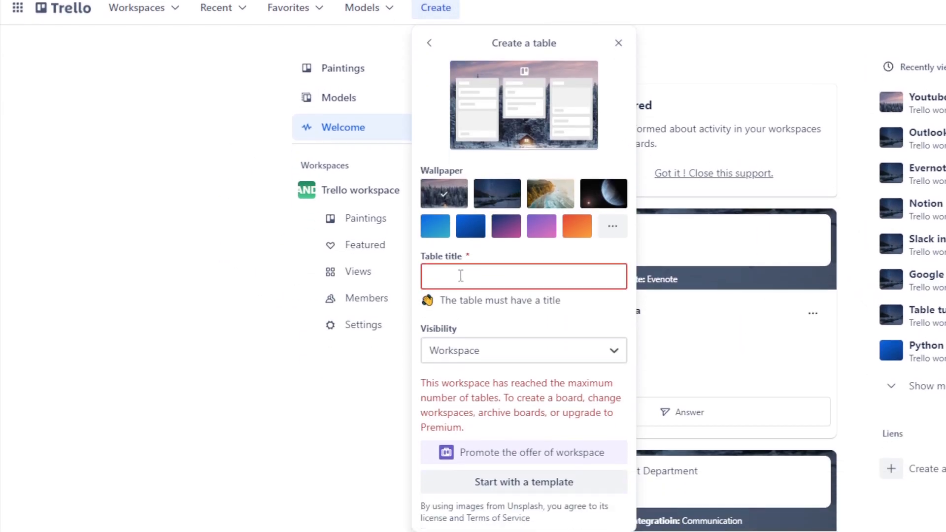
{"action": "left_click", "coordinate": [496, 194]}
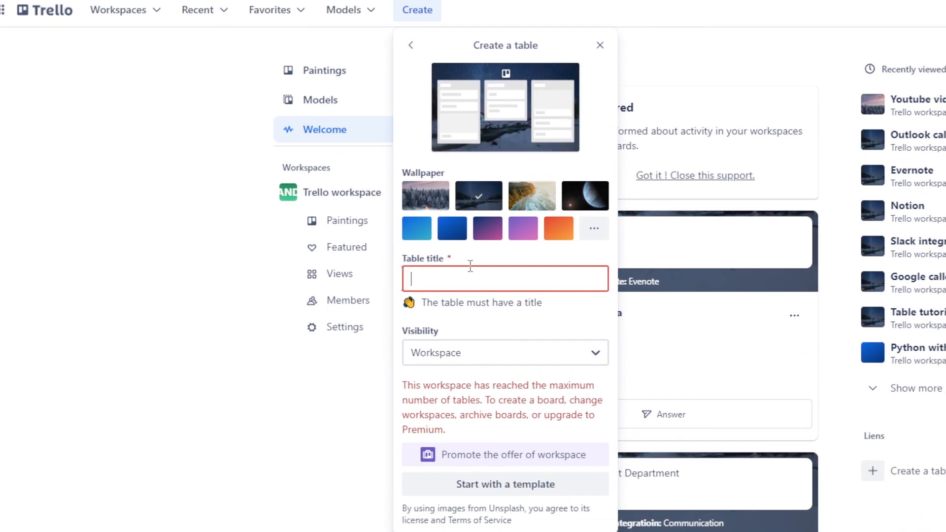
{"action": "type", "text": "Git"}
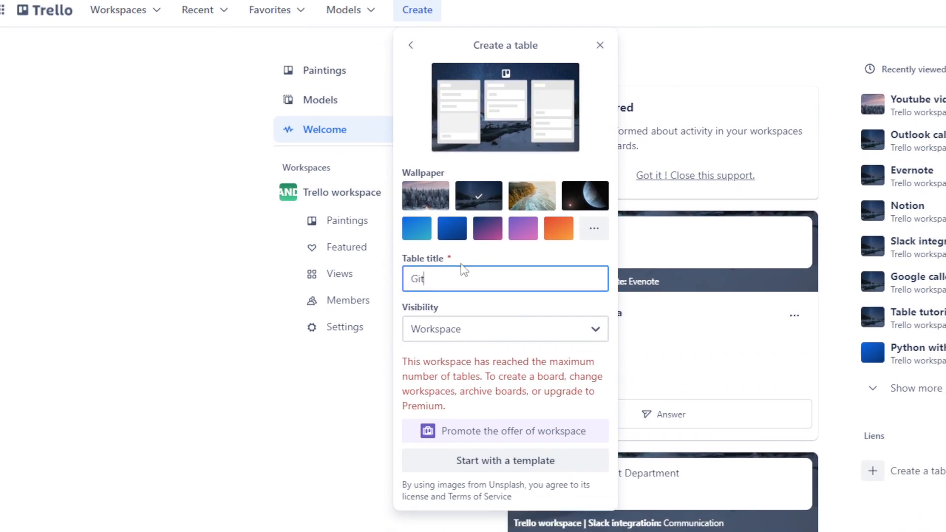
{"action": "left_click", "coordinate": [505, 329]}
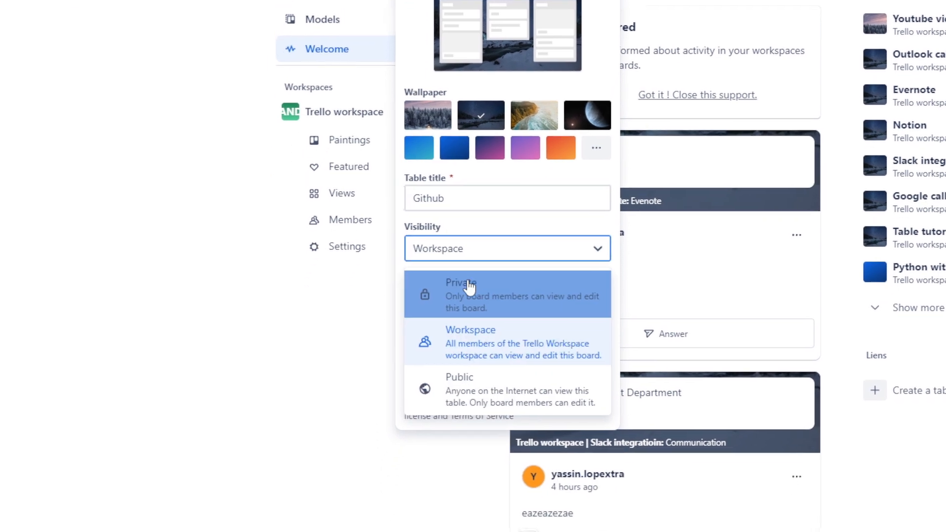
{"action": "left_click", "coordinate": [460, 282]}
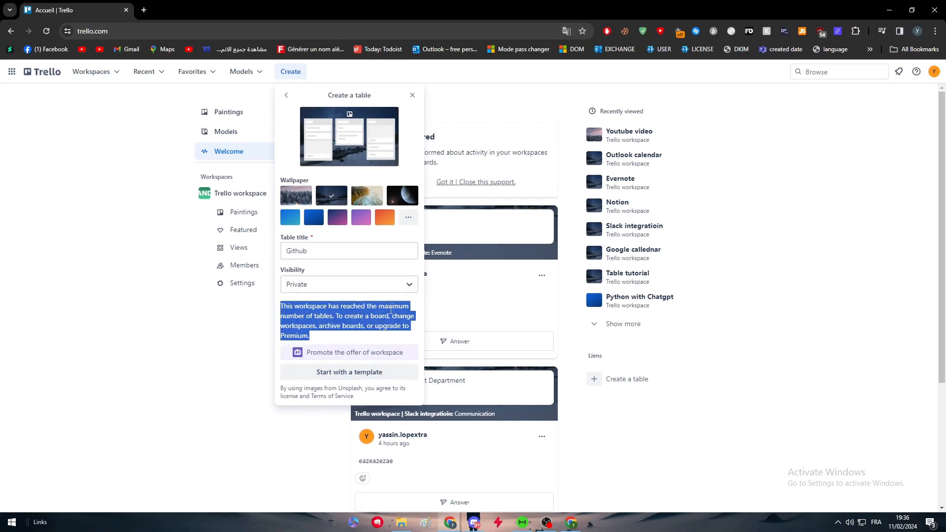
{"action": "left_click", "coordinate": [640, 300]}
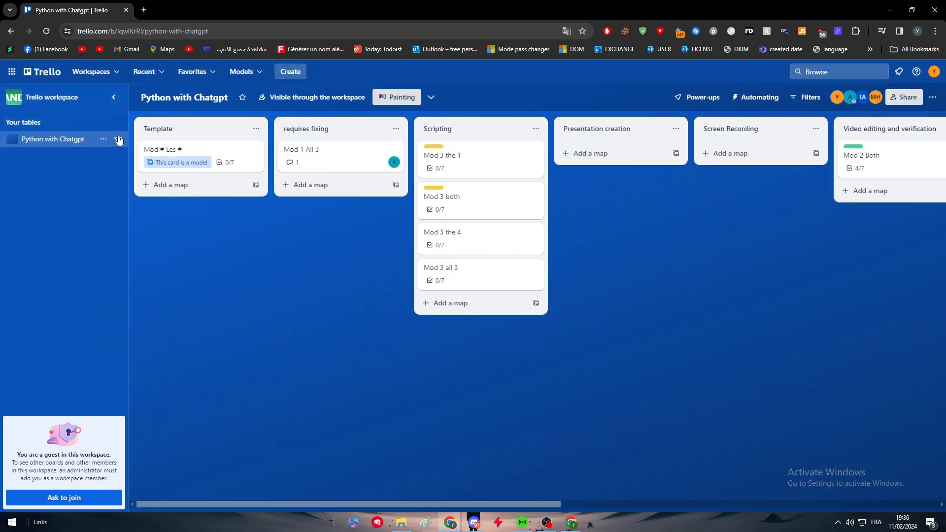
- Close the Evernote board and create a 'Github' board with starry night wallpaper
{"action": "left_click", "coordinate": [103, 139]}
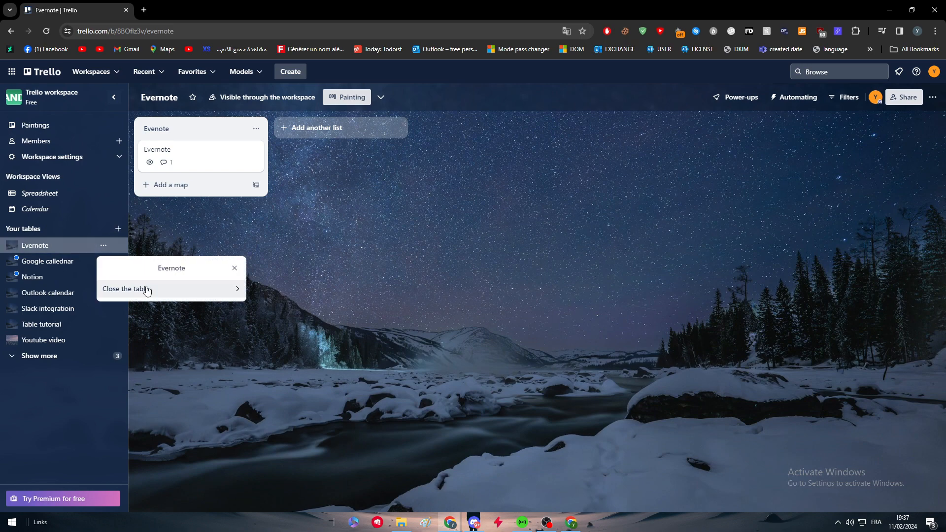
{"action": "left_click", "coordinate": [123, 288]}
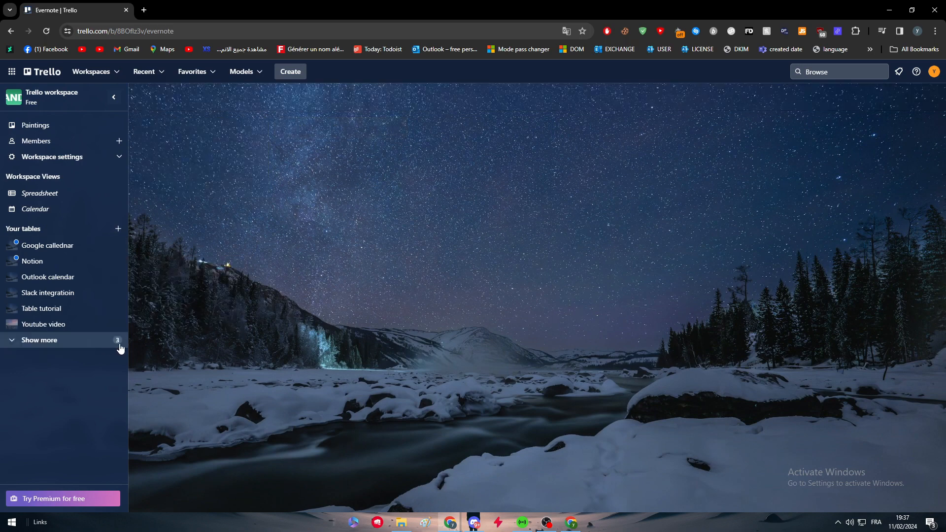
{"action": "left_click", "coordinate": [119, 229]}
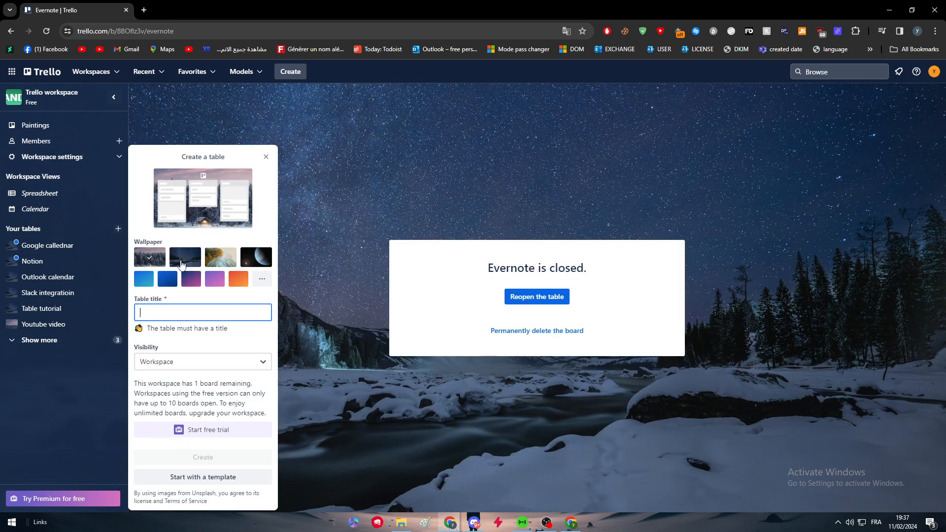
{"action": "left_click", "coordinate": [185, 256]}
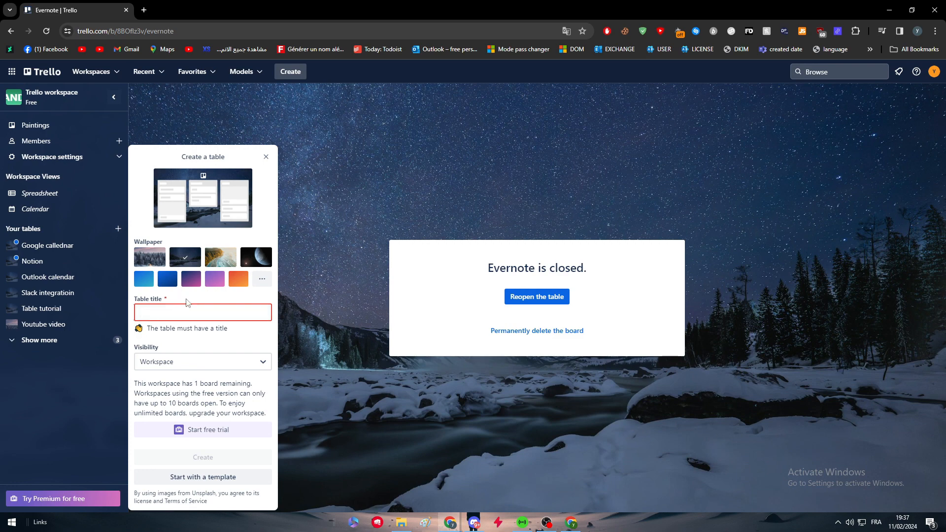
{"action": "type", "text": "Github"}
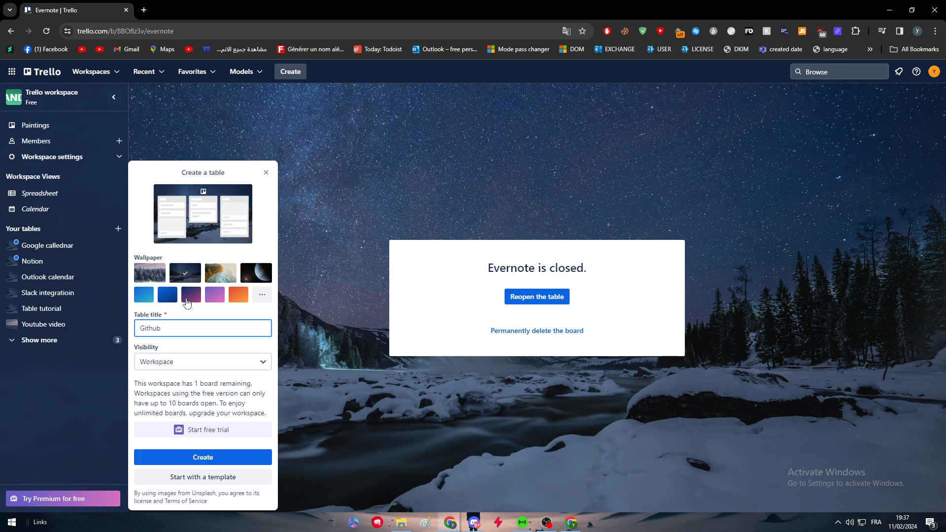
{"action": "left_click", "coordinate": [202, 361]}
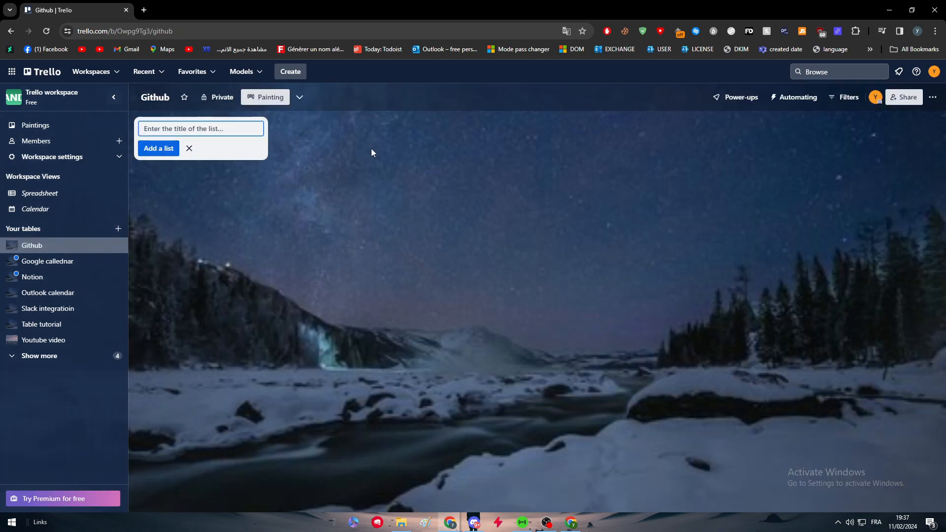
- Add a 'Github' list and type 'Github' as its first card title
{"action": "left_click", "coordinate": [189, 148]}
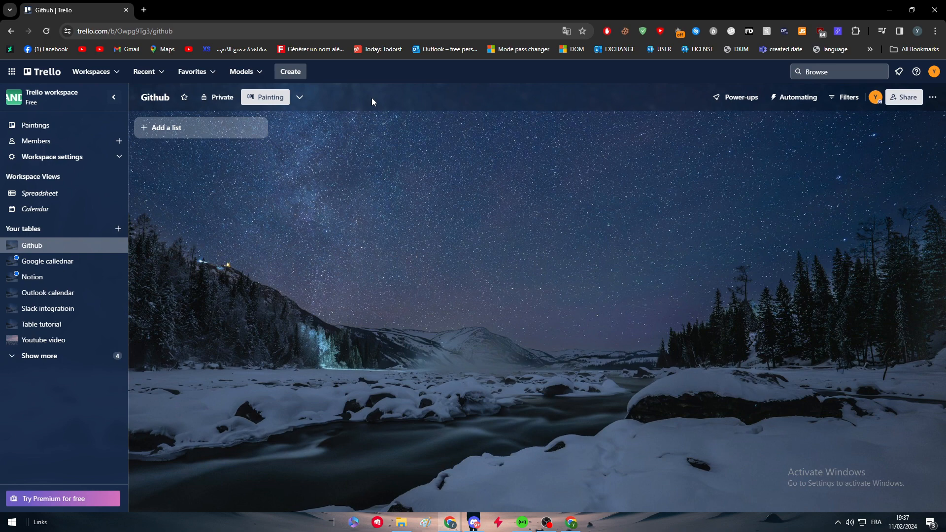
{"action": "mouse_move", "coordinate": [183, 149]}
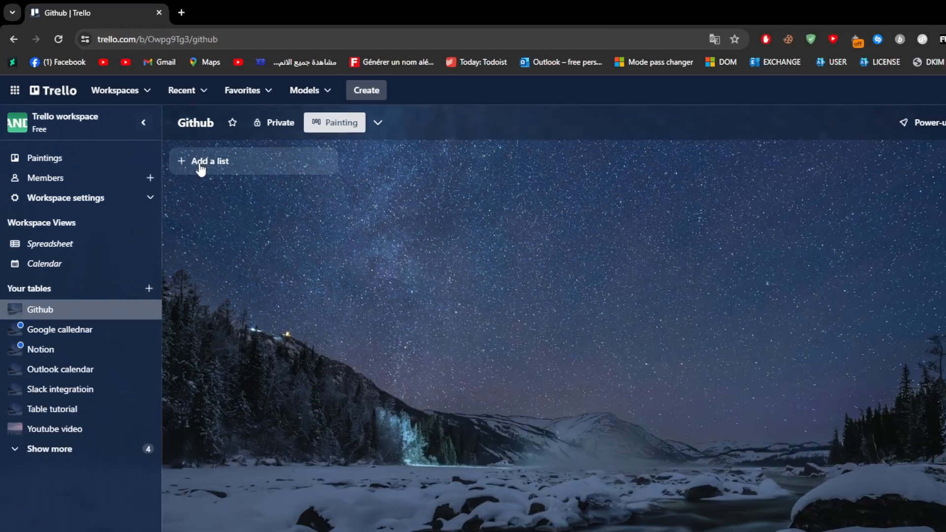
{"action": "left_click", "coordinate": [208, 161]}
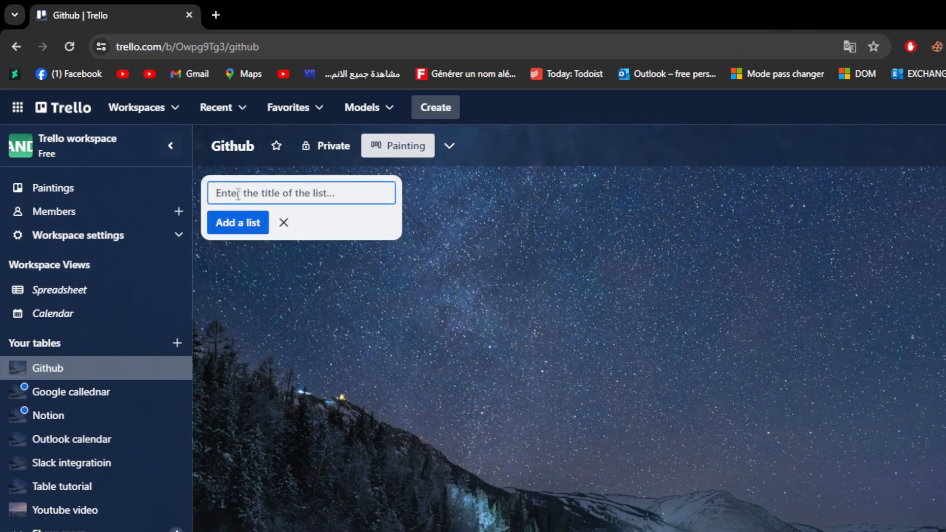
{"action": "type", "text": "Gi"}
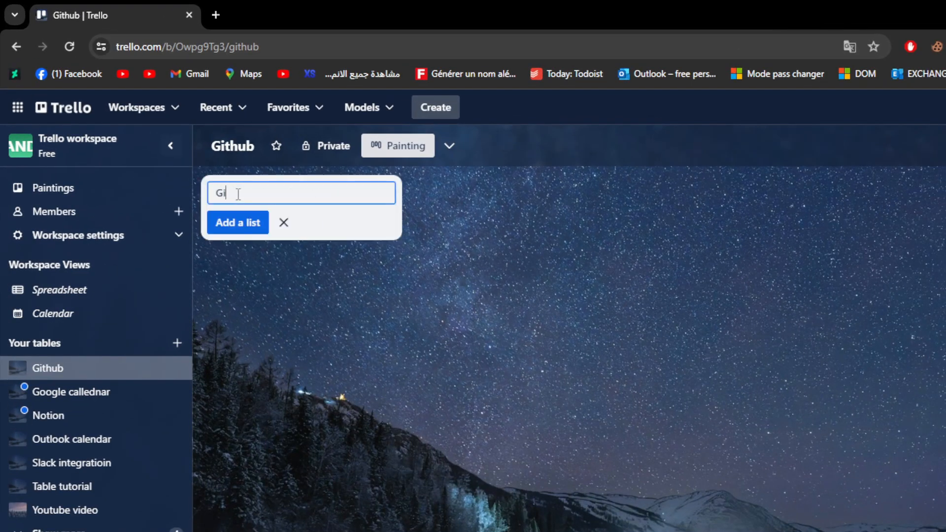
{"action": "type", "text": "thub"}
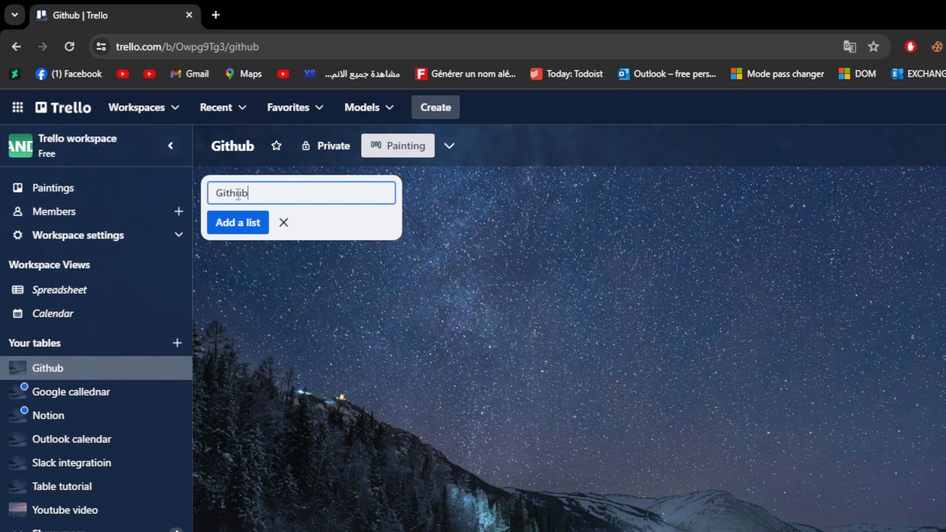
{"action": "left_click", "coordinate": [237, 223]}
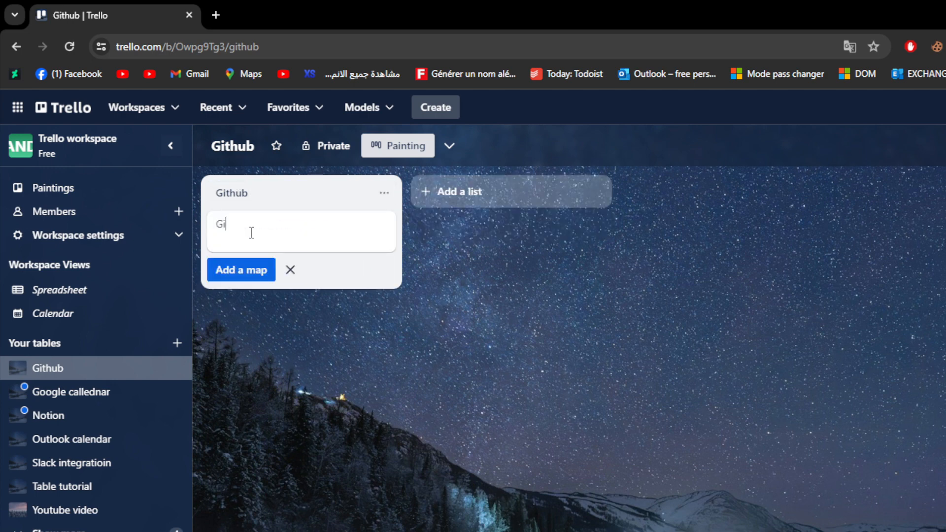
{"action": "type", "text": "thub"}
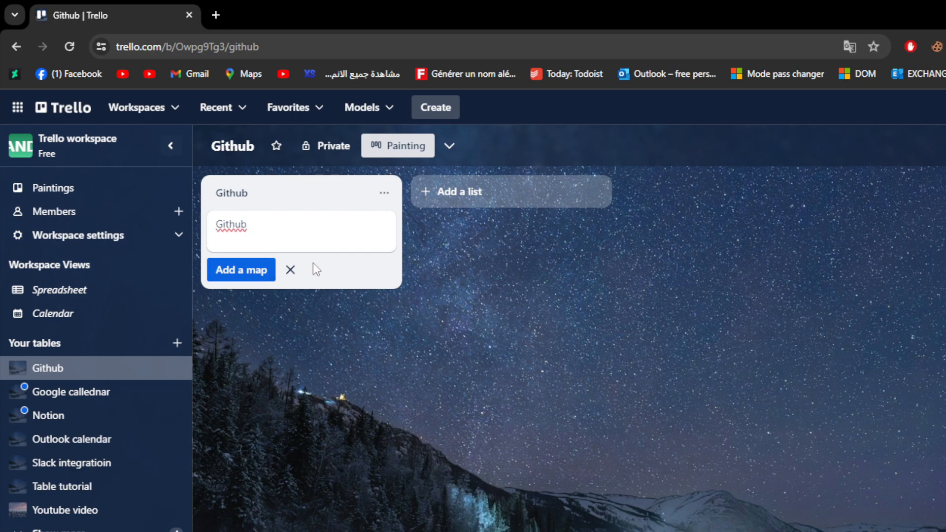
{"action": "mouse_move", "coordinate": [371, 273]}
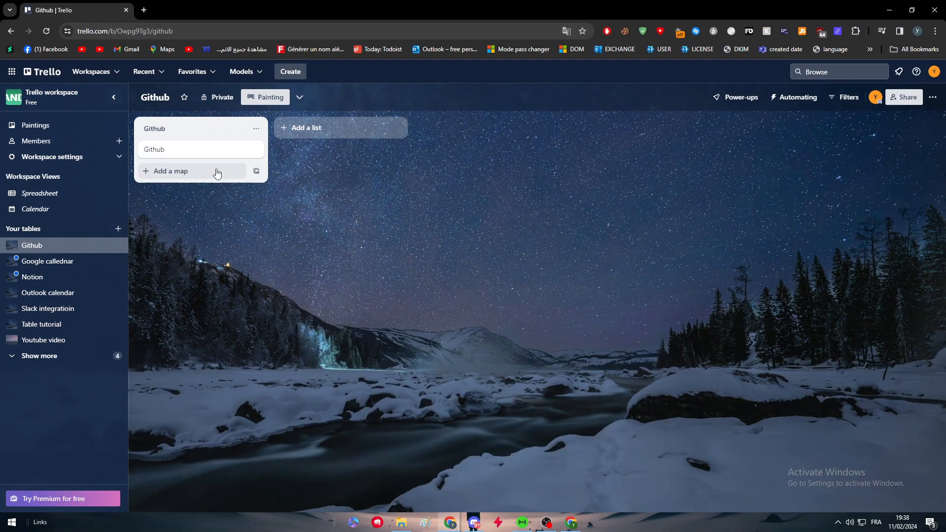
- Review the Github card's details, then browse the board's Power-Ups directory
{"action": "left_click", "coordinate": [154, 148]}
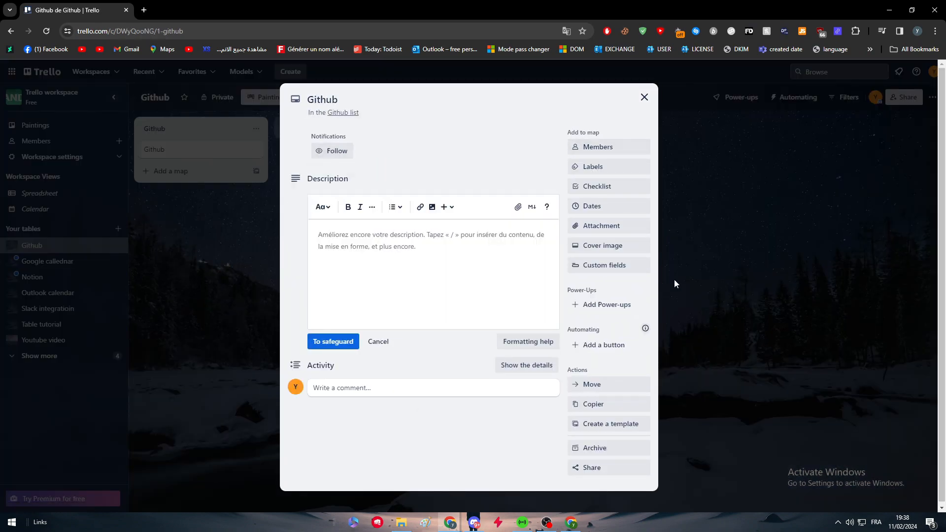
{"action": "mouse_move", "coordinate": [576, 130]}
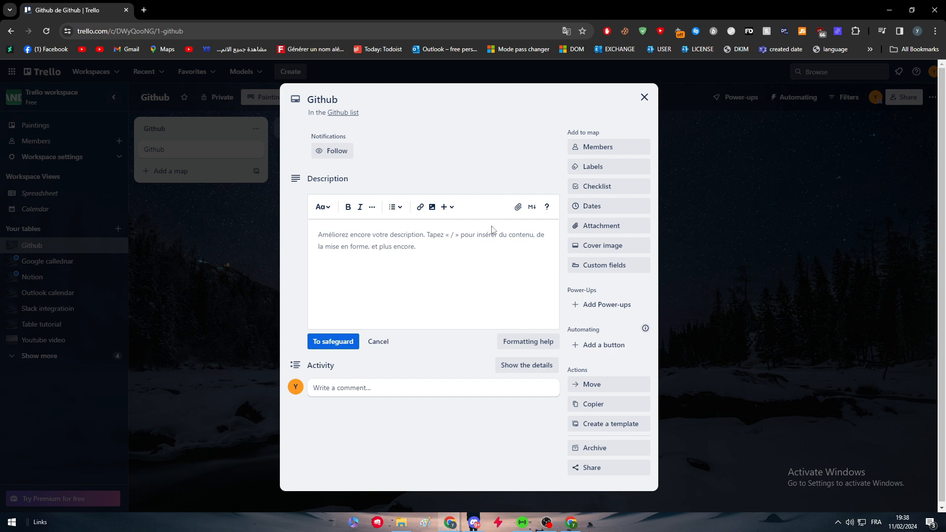
{"action": "left_click", "coordinate": [605, 305]}
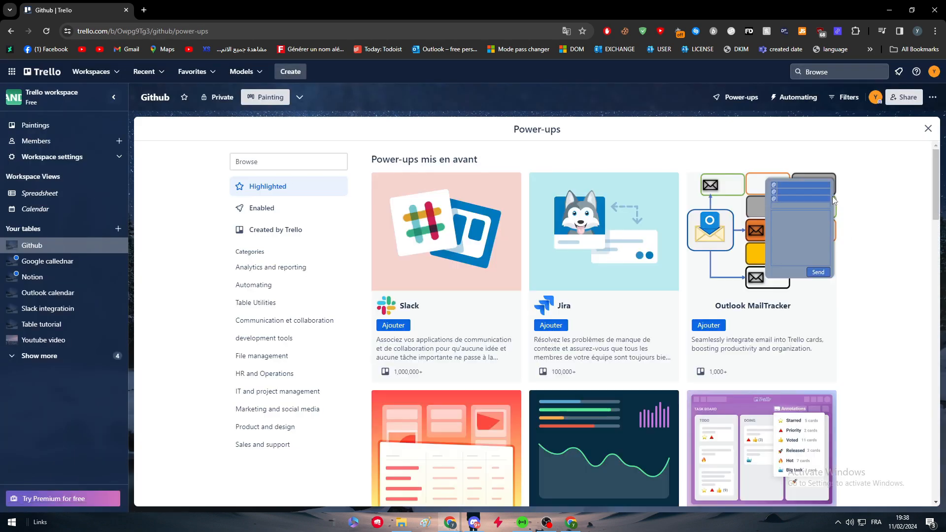
- Search the Power-Ups catalogue for 'github' and check the GitHub Power-Up's details
{"action": "scroll", "scroll_direction": "down", "scroll_amount": 3}
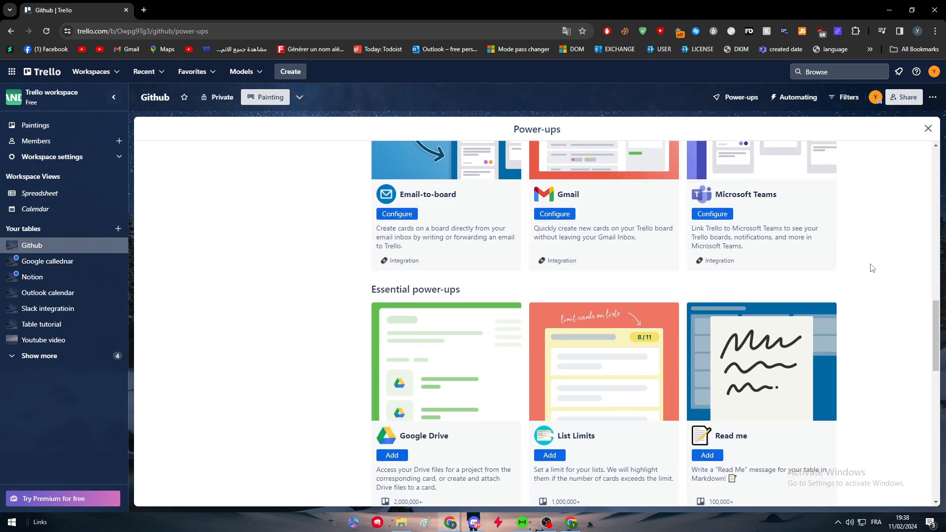
{"action": "scroll", "scroll_direction": "down", "scroll_amount": 3}
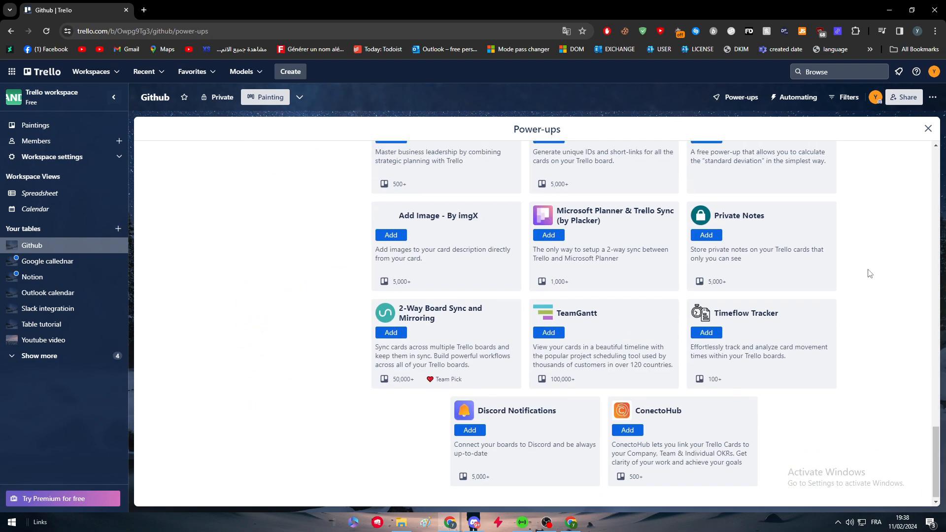
{"action": "scroll", "scroll_direction": "up", "scroll_amount": 3}
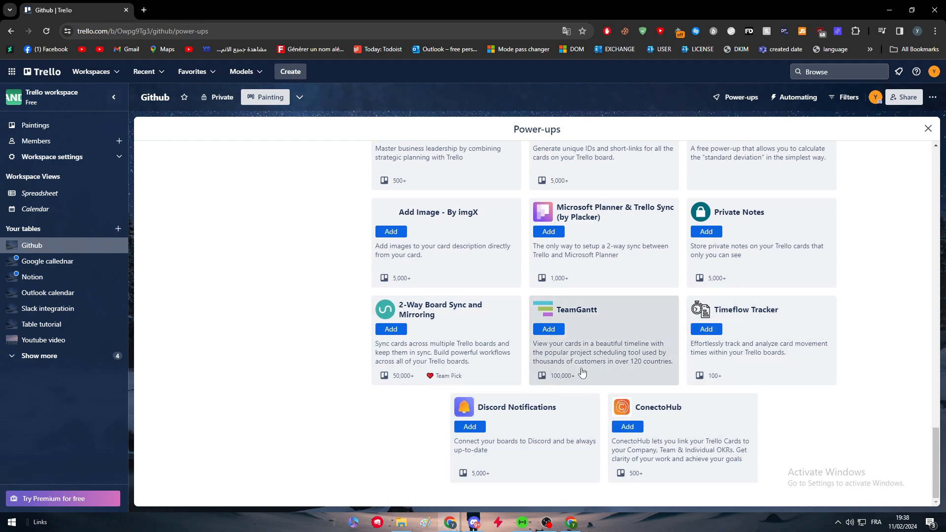
{"action": "scroll", "scroll_direction": "up", "scroll_amount": 3}
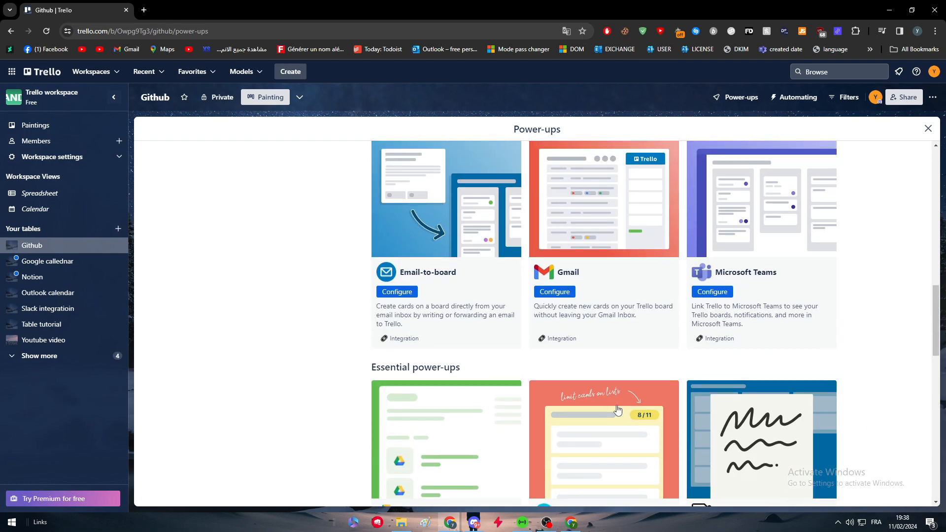
{"action": "scroll", "scroll_direction": "up", "scroll_amount": 3}
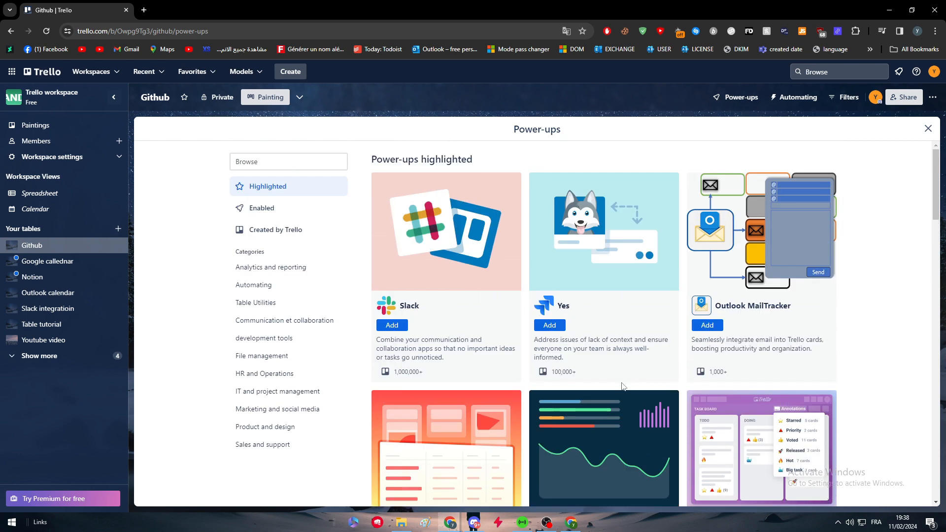
{"action": "mouse_move", "coordinate": [279, 148]}
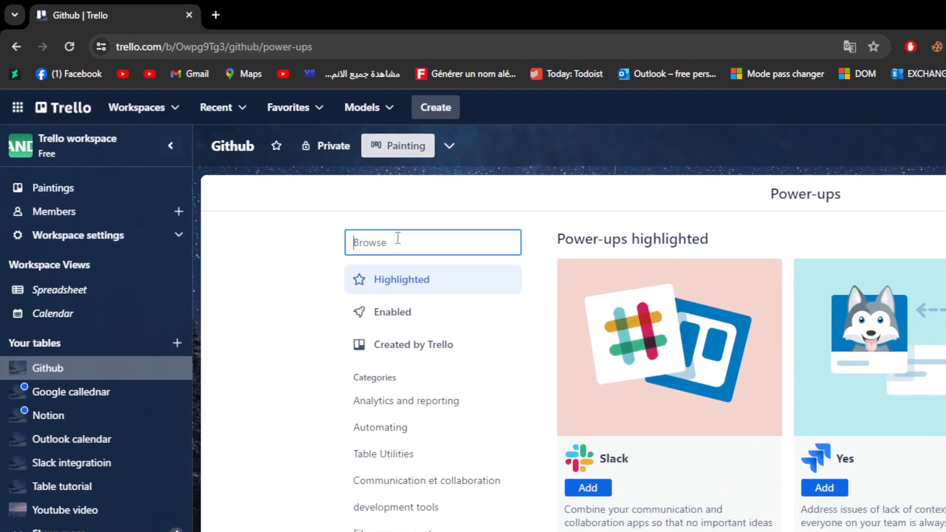
{"action": "type", "text": "git"}
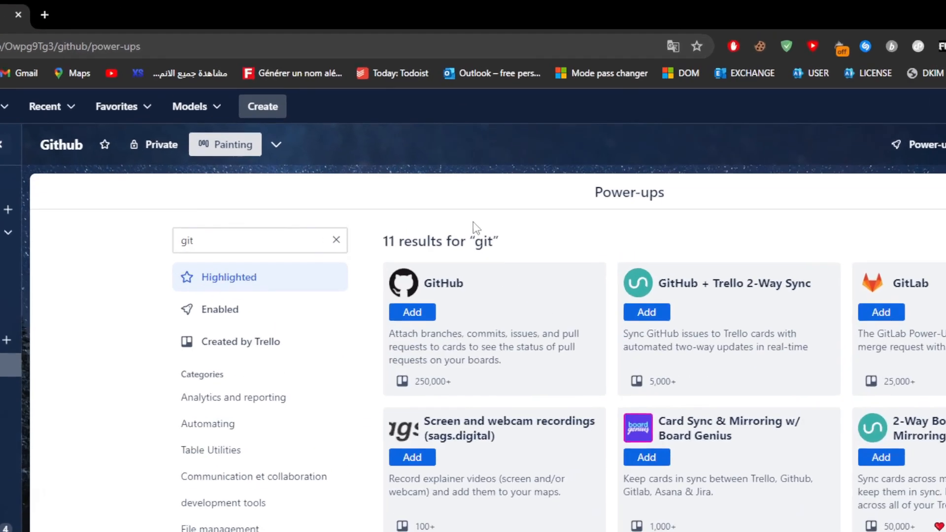
{"action": "left_click", "coordinate": [443, 282]}
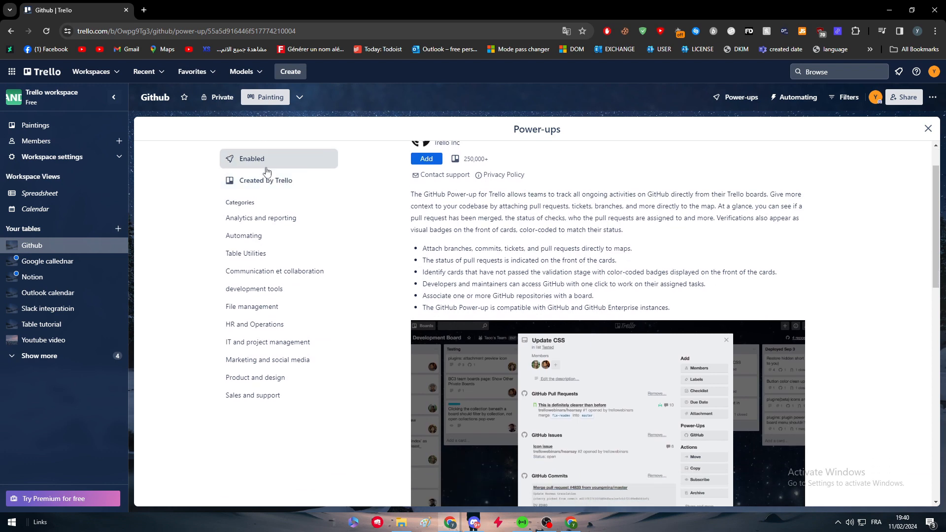
{"action": "type", "text": "gith"}
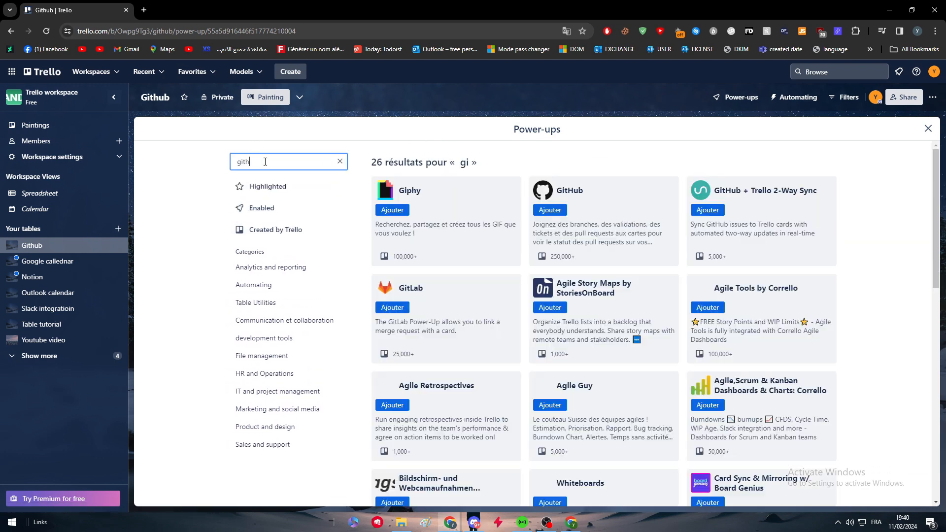
{"action": "type", "text": "ub"}
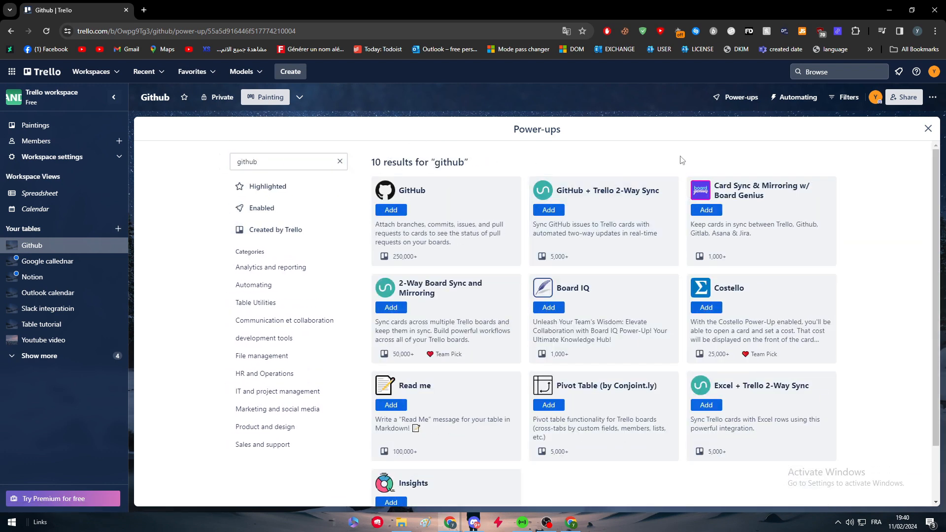
{"action": "mouse_move", "coordinate": [596, 174]}
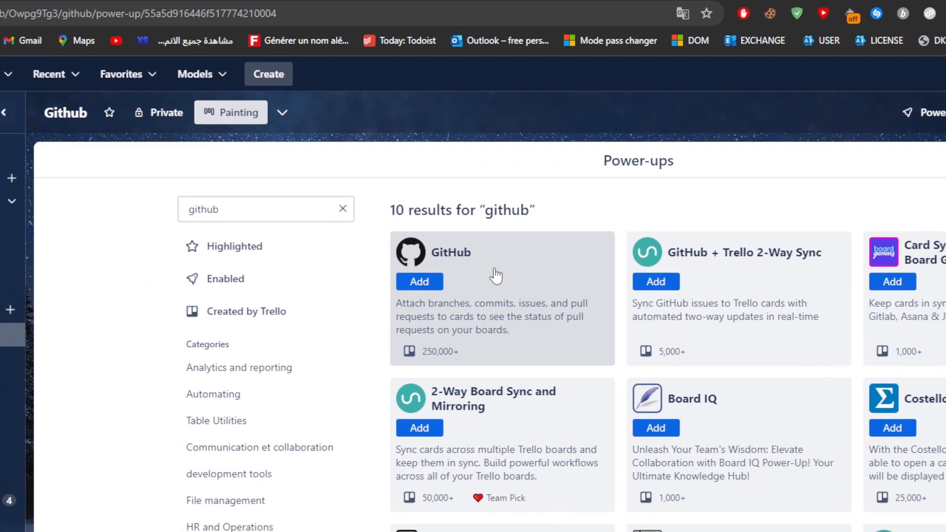
{"action": "mouse_move", "coordinate": [471, 274]}
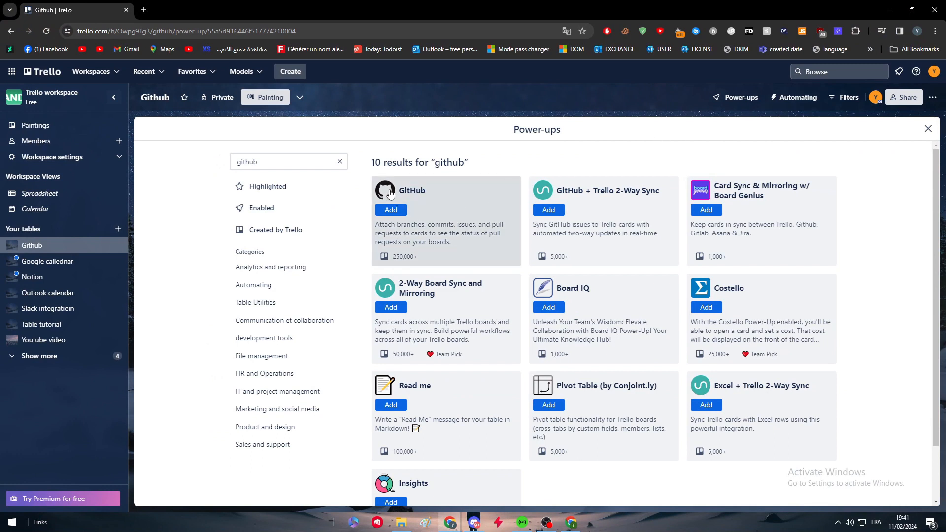
- Add the GitHub Power-Up to the Github board and view its details page
{"action": "left_click", "coordinate": [391, 209]}
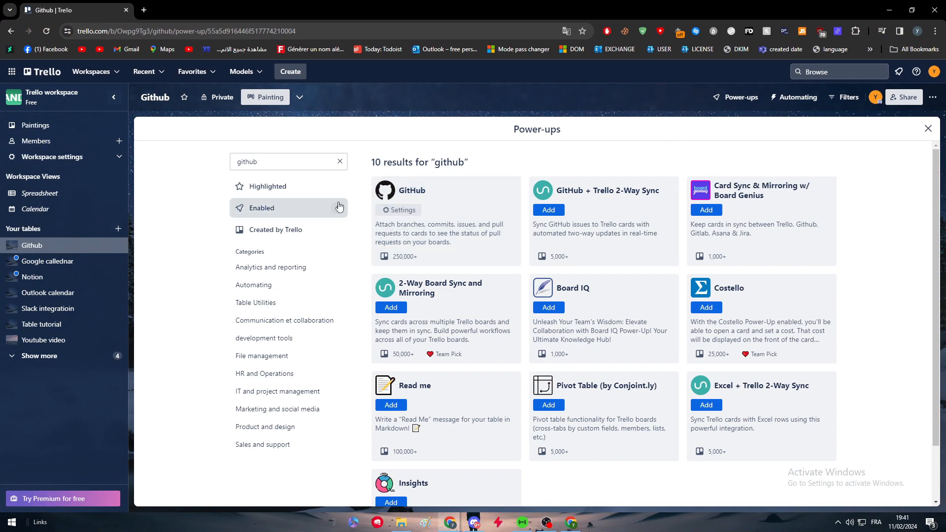
{"action": "left_click", "coordinate": [418, 190]}
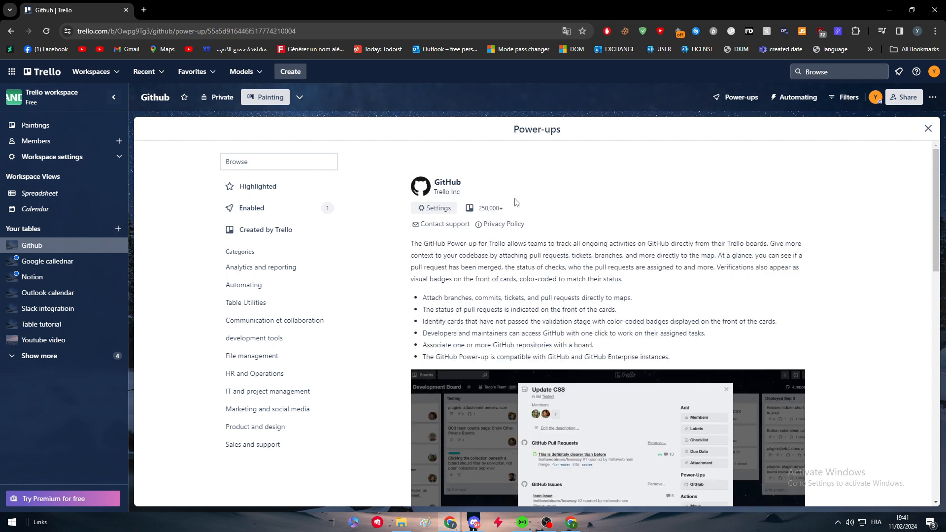
{"action": "scroll", "scroll_direction": "down", "scroll_amount": 3}
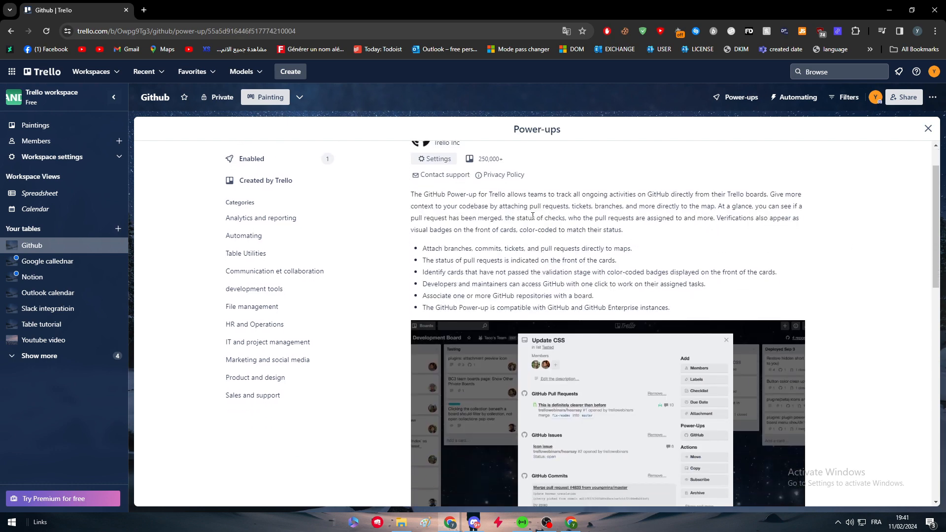
{"action": "mouse_move", "coordinate": [723, 240]}
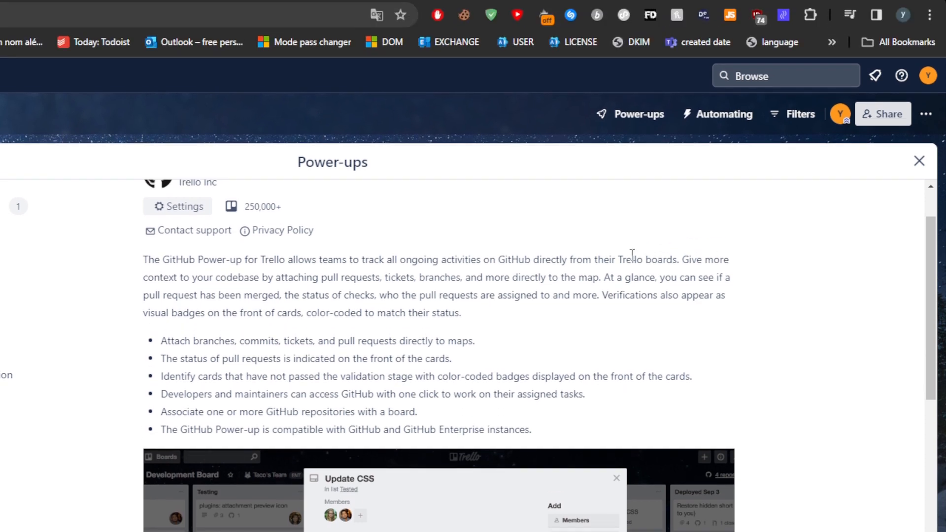
{"action": "scroll", "scroll_direction": "down", "scroll_amount": 3}
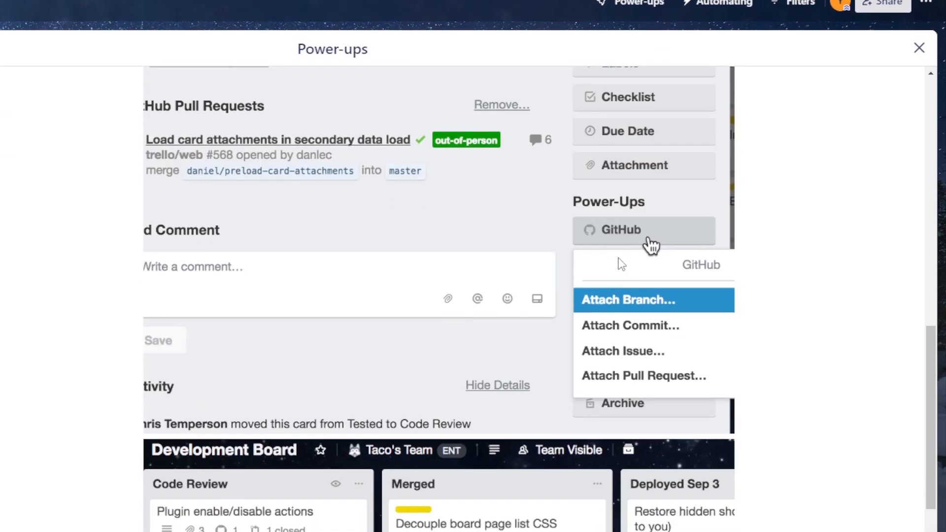
{"action": "scroll", "scroll_direction": "up", "scroll_amount": 3}
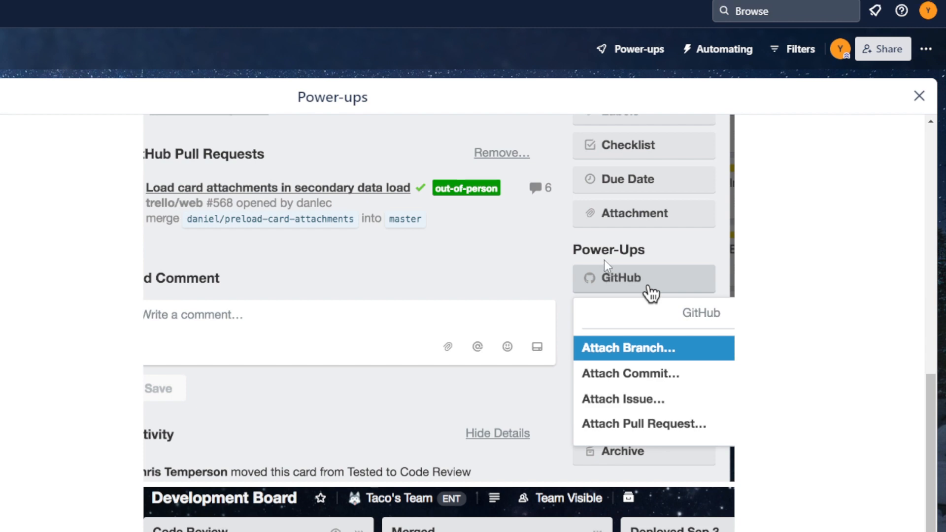
{"action": "scroll", "scroll_direction": "down", "scroll_amount": 3}
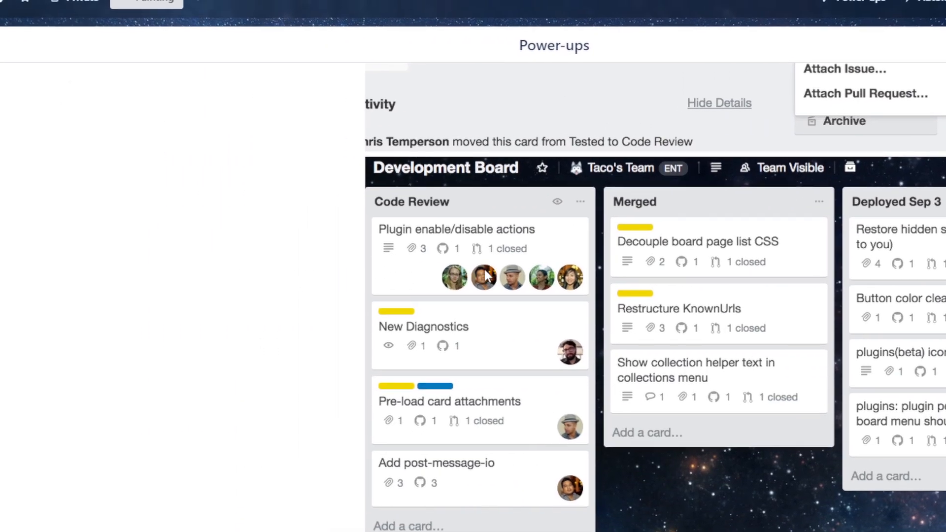
{"action": "scroll", "scroll_direction": "down", "scroll_amount": 3}
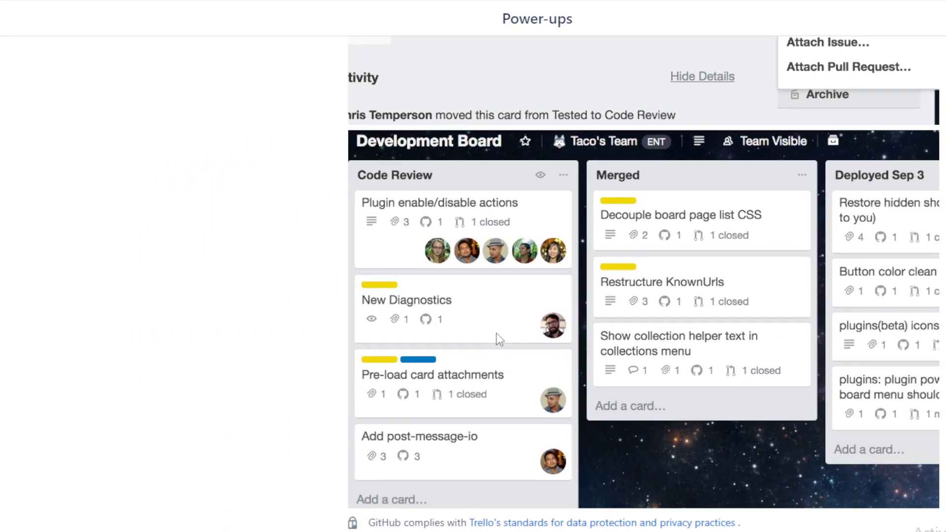
{"action": "scroll", "scroll_direction": "up", "scroll_amount": 3}
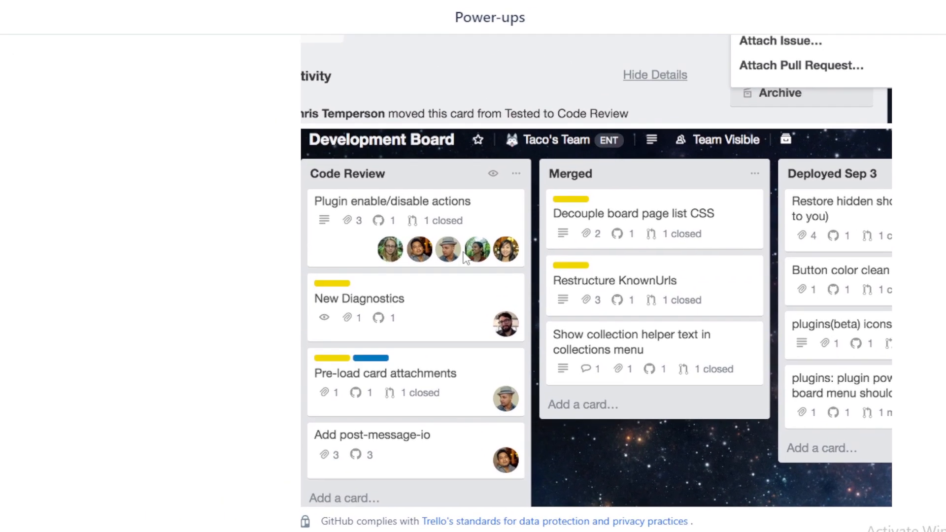
{"action": "scroll", "scroll_direction": "down", "scroll_amount": 3}
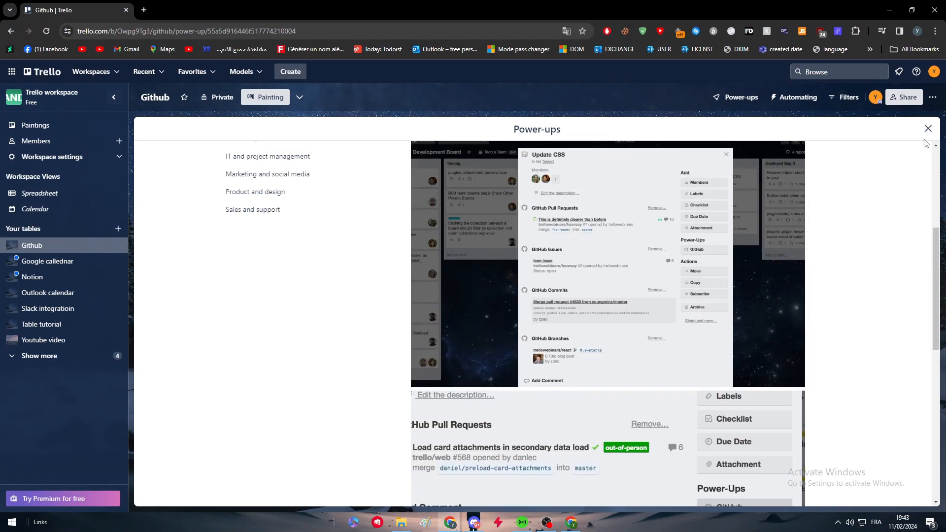
- Close the Power-Ups catalogue, reopen the Github card, and show its GitHub attach options
{"action": "left_click", "coordinate": [928, 129]}
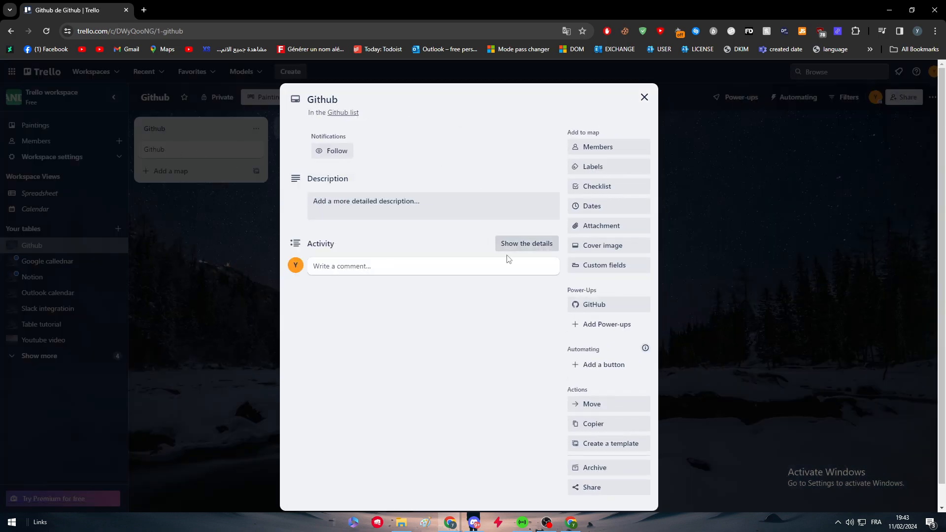
{"action": "left_click", "coordinate": [596, 186]}
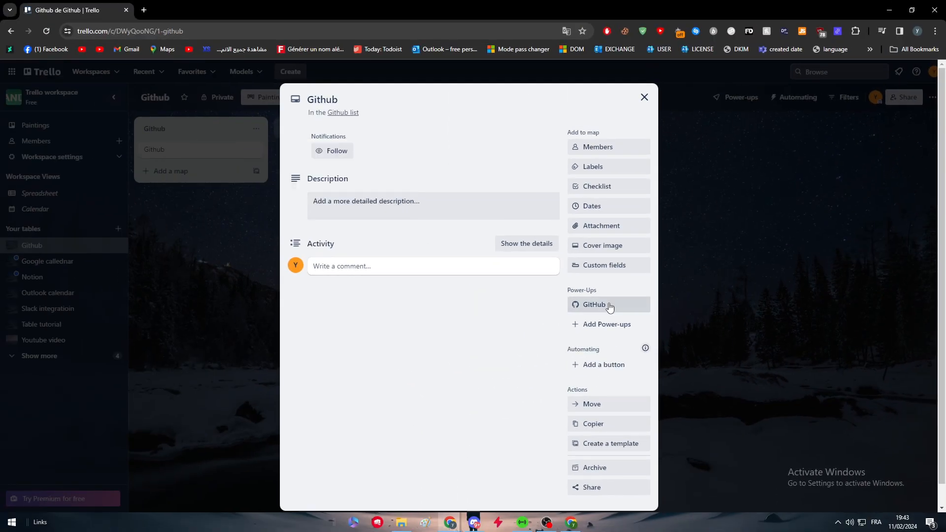
{"action": "mouse_move", "coordinate": [573, 308]}
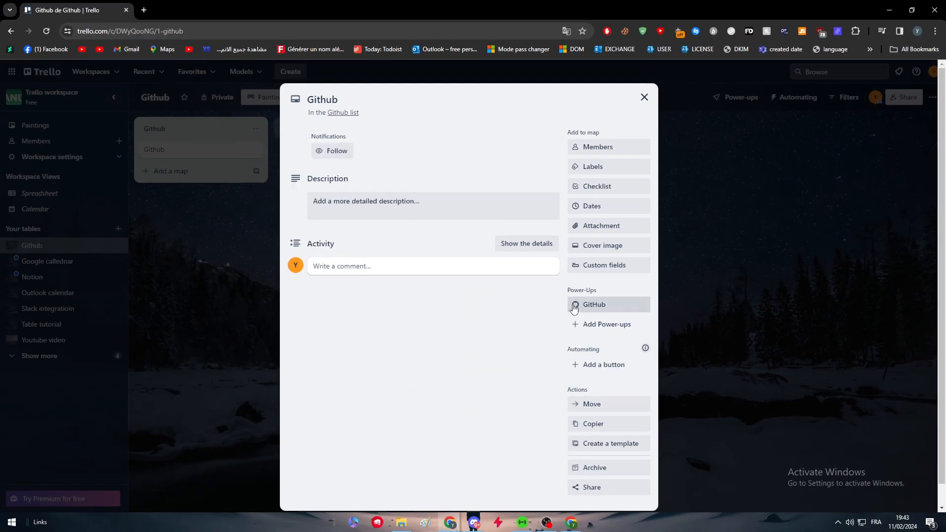
{"action": "left_click", "coordinate": [594, 304]}
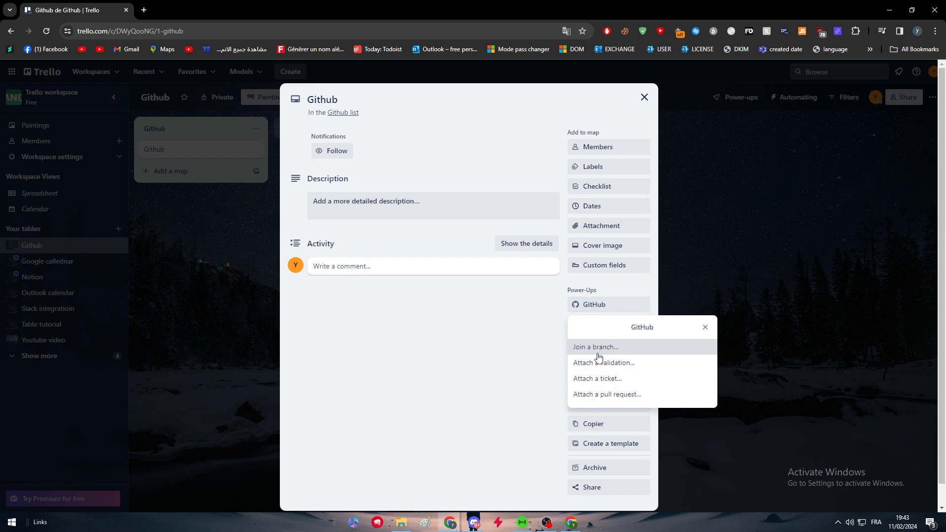
{"action": "mouse_move", "coordinate": [607, 394]}
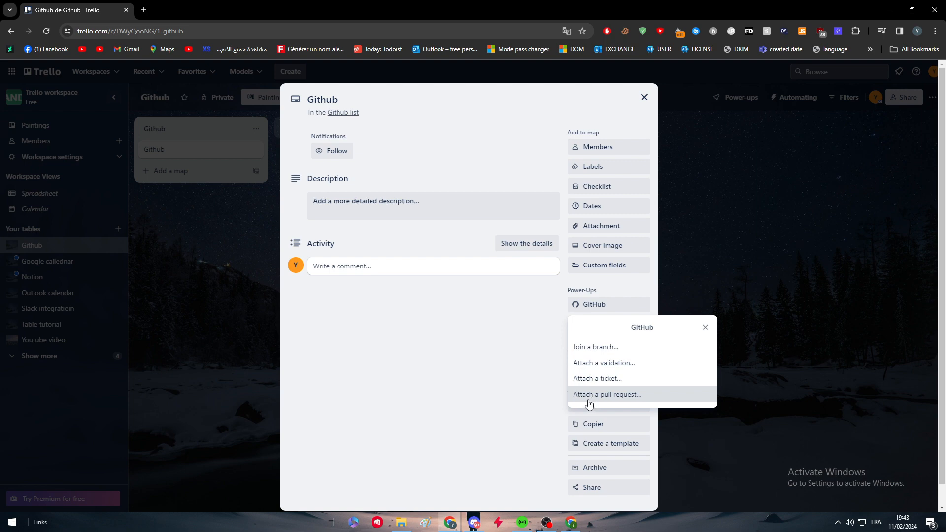
{"action": "mouse_move", "coordinate": [594, 381]}
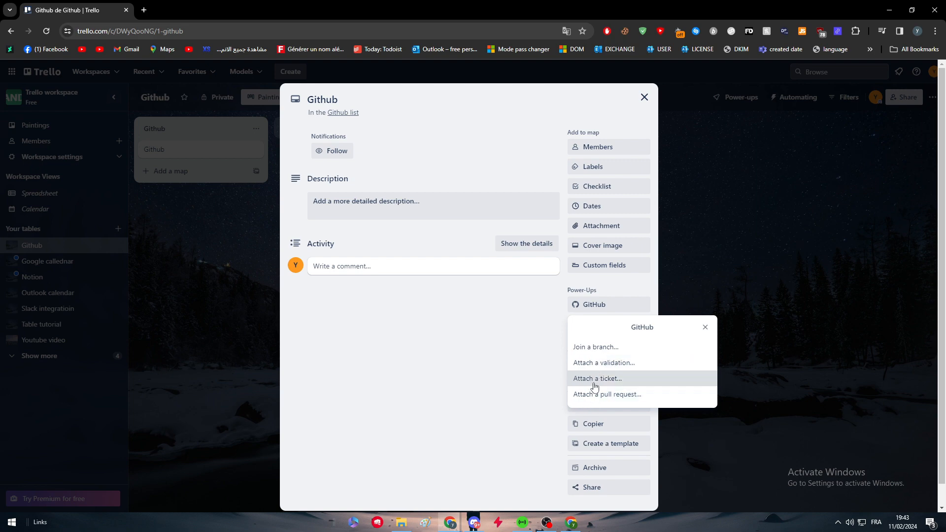
{"action": "mouse_move", "coordinate": [618, 389]}
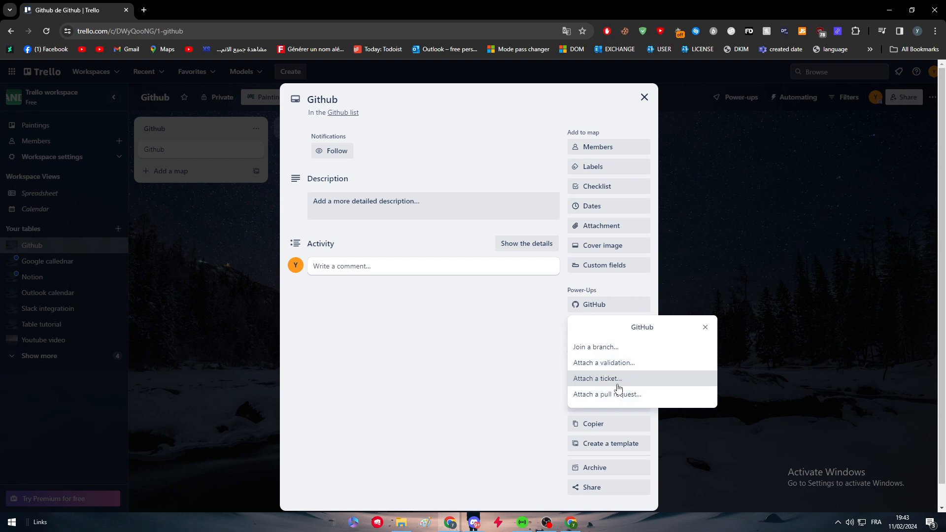
{"action": "mouse_move", "coordinate": [606, 350]}
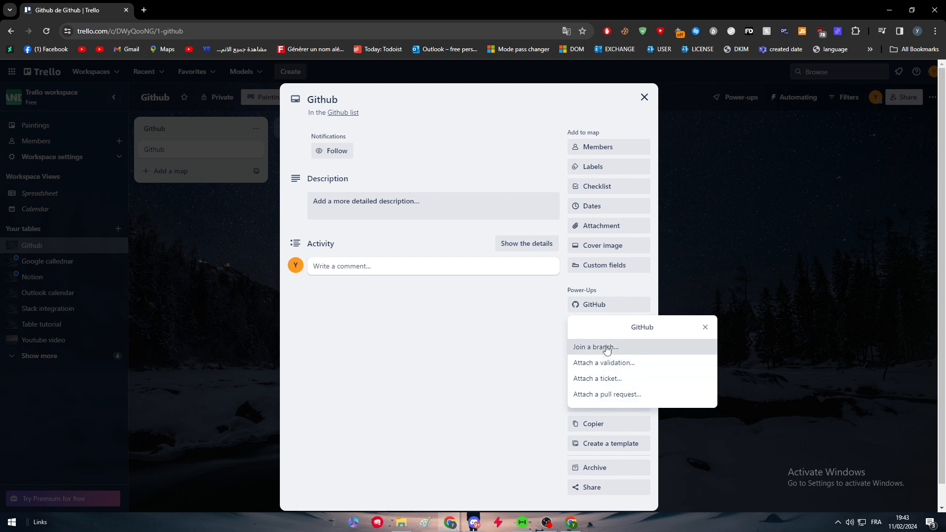
- Start attaching a branch, submit GitHub sign-in credentials, and open a new tab for email
{"action": "left_click", "coordinate": [595, 347]}
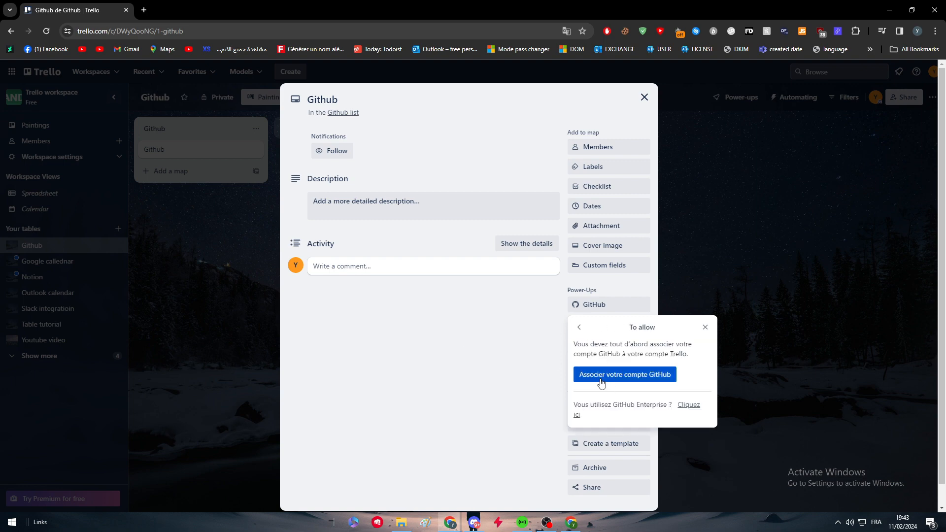
{"action": "left_click", "coordinate": [625, 374]}
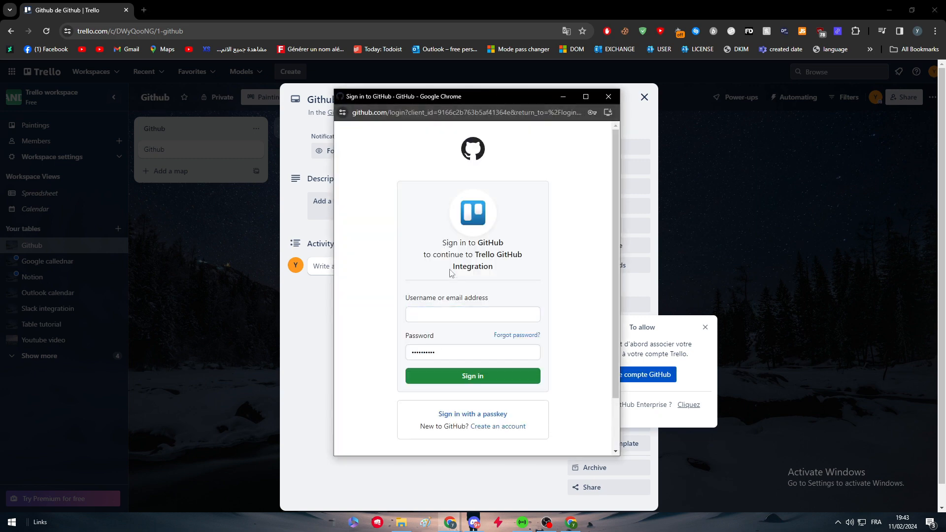
{"action": "left_click", "coordinate": [473, 314]}
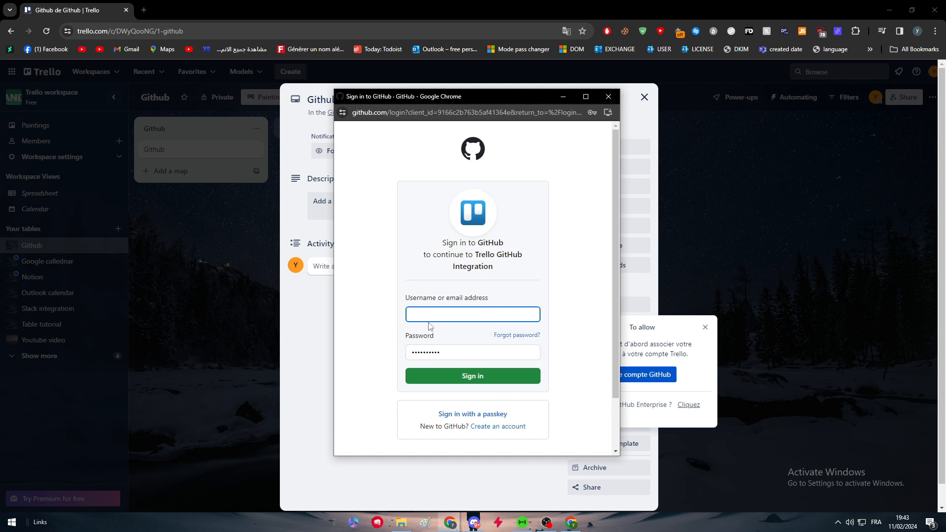
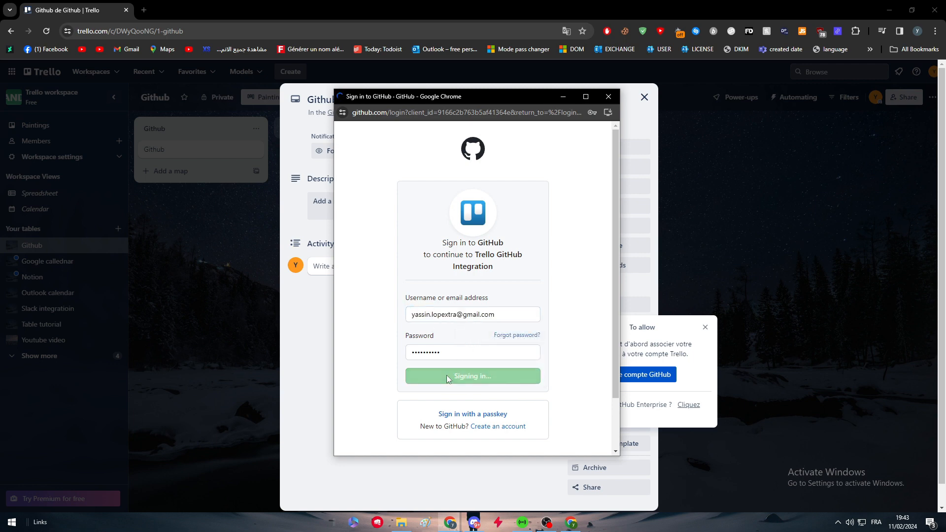
{"action": "left_click", "coordinate": [473, 376]}
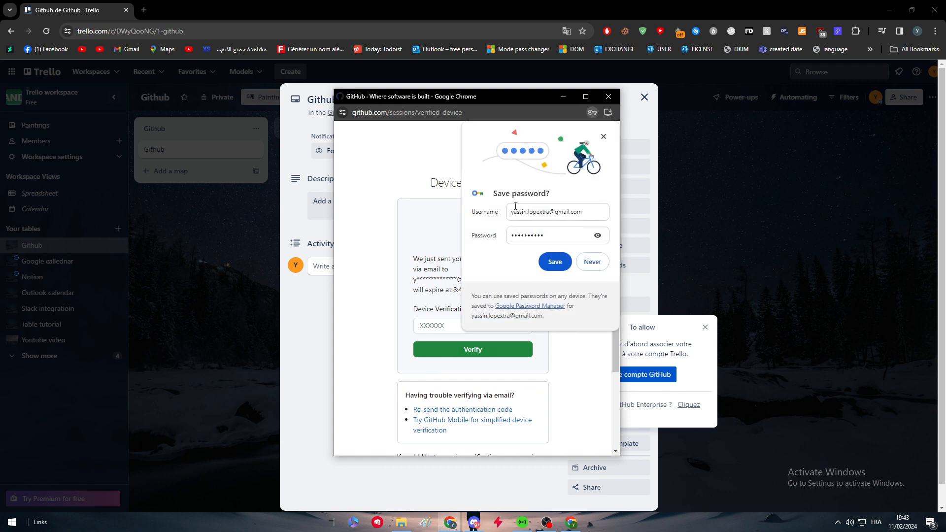
{"action": "left_click", "coordinate": [592, 261]}
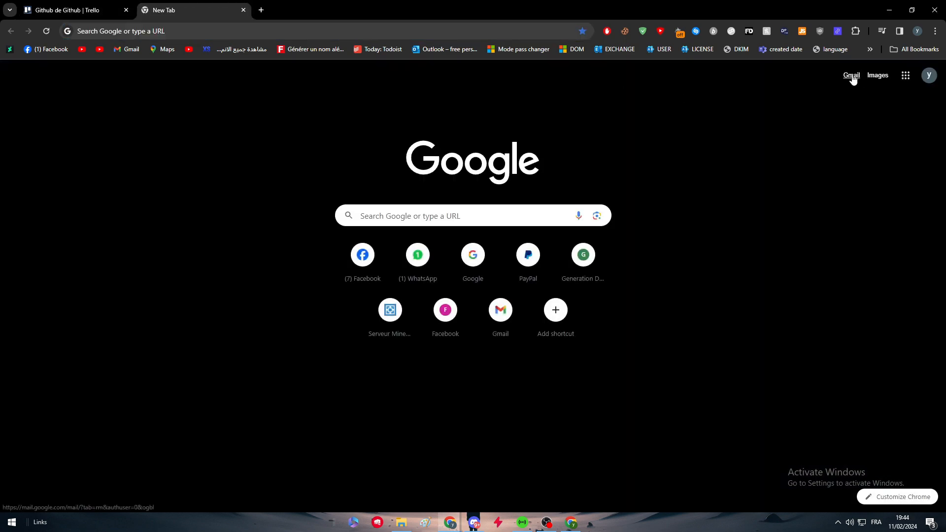
- Read the GitHub device verification email in Gmail and return to the verification window
{"action": "left_click", "coordinate": [850, 76]}
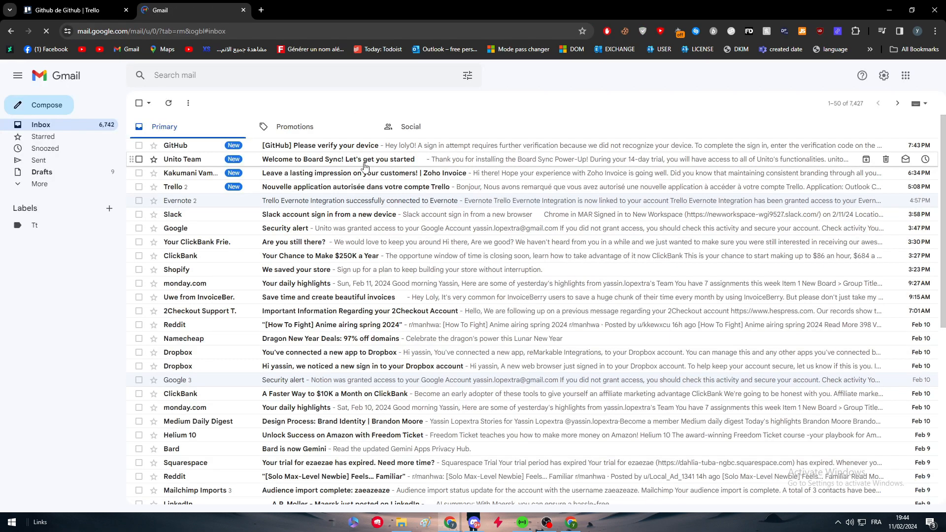
{"action": "left_click", "coordinate": [321, 145]}
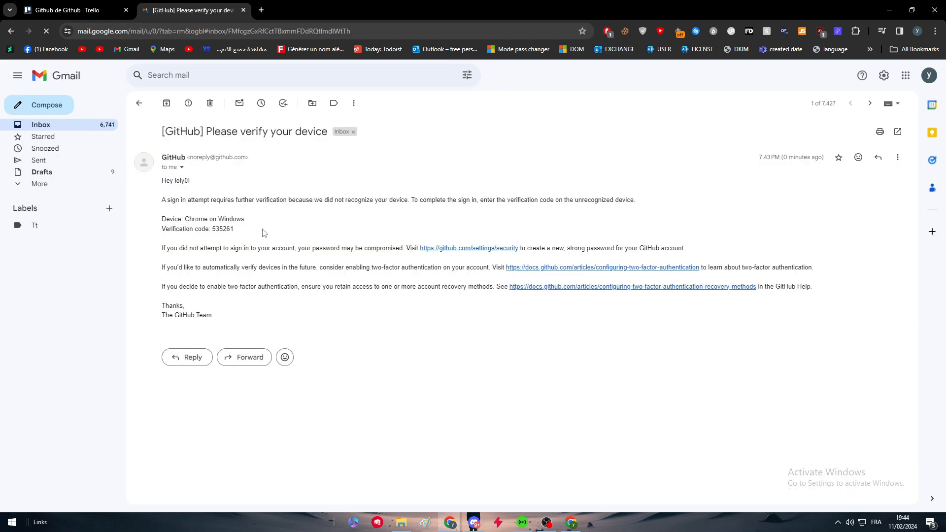
{"action": "left_click", "coordinate": [72, 10]}
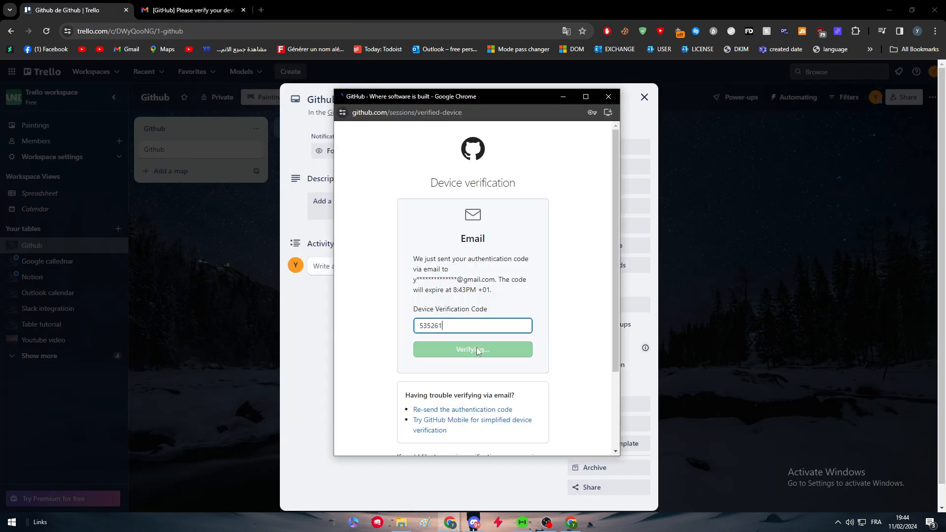
- Submit the device verification code and authorize Trello to access the GitHub account
{"action": "left_click", "coordinate": [473, 350]}
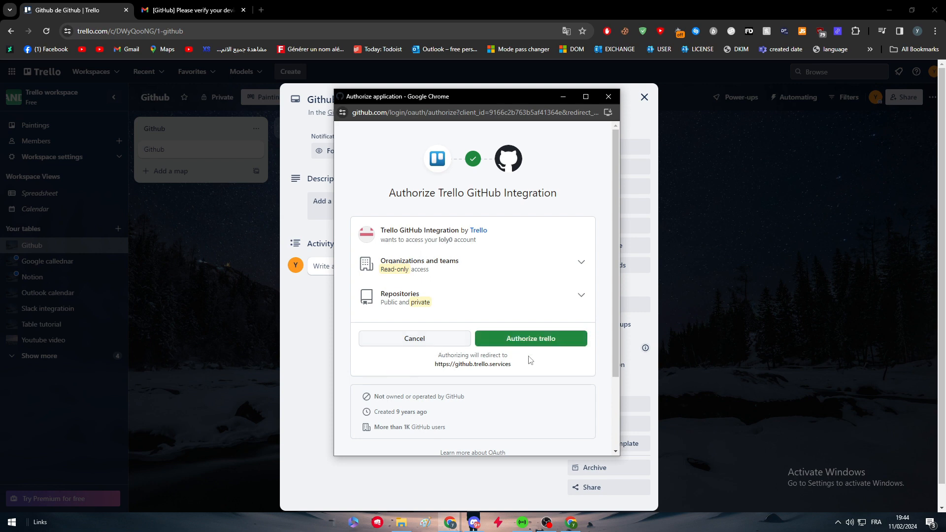
{"action": "left_click", "coordinate": [530, 339]}
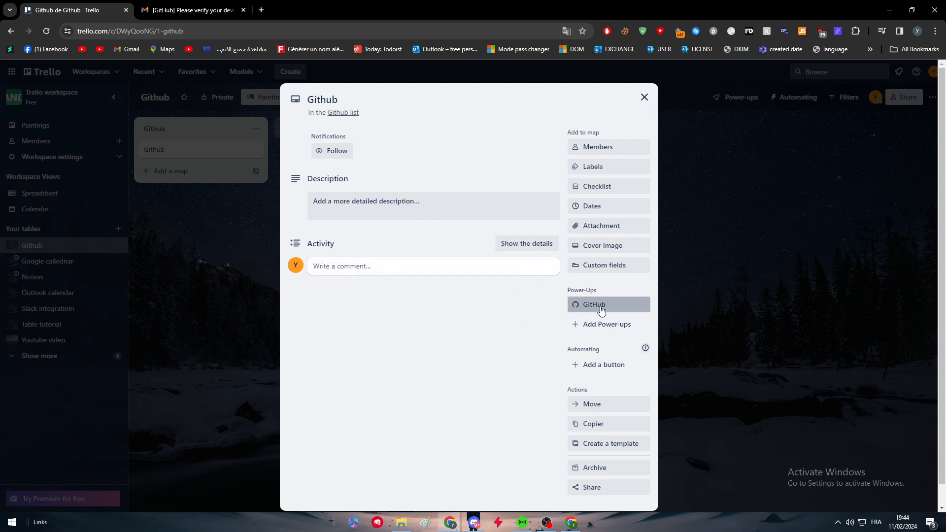
- After trying issue and pull request options, link the calculator repository's main branch to the Github card
{"action": "left_click", "coordinate": [595, 304]}
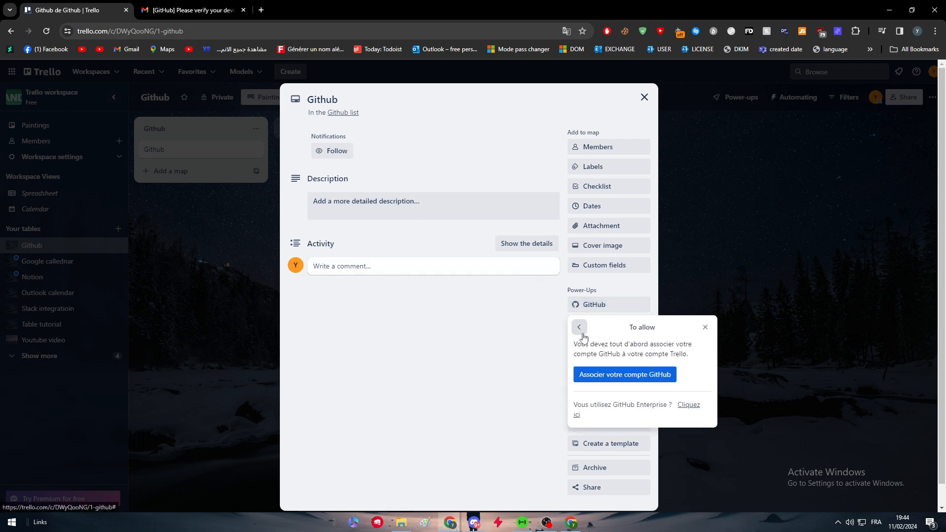
{"action": "left_click", "coordinate": [579, 327]}
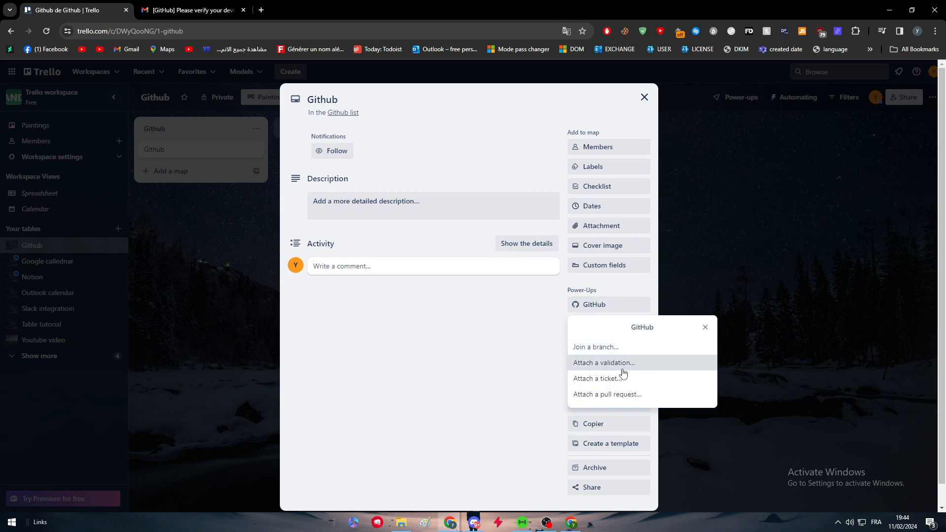
{"action": "mouse_move", "coordinate": [592, 355]}
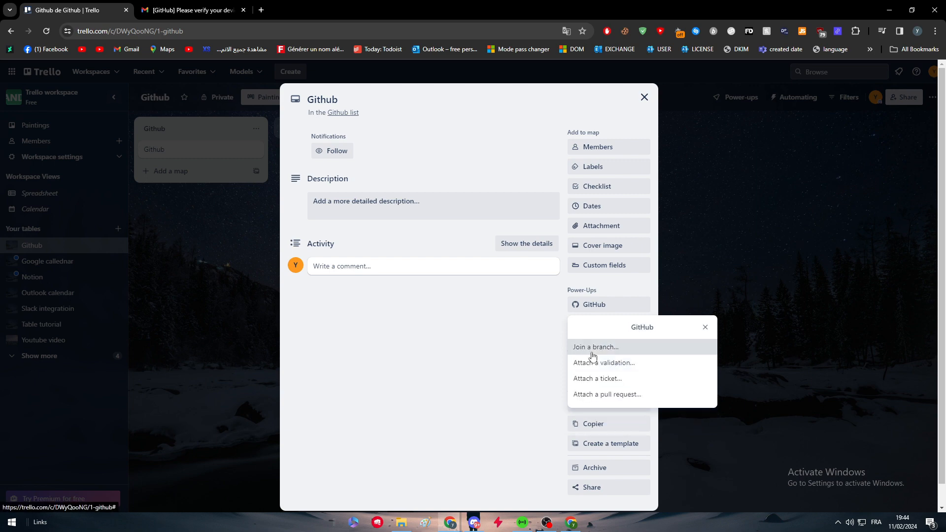
{"action": "mouse_move", "coordinate": [610, 387]}
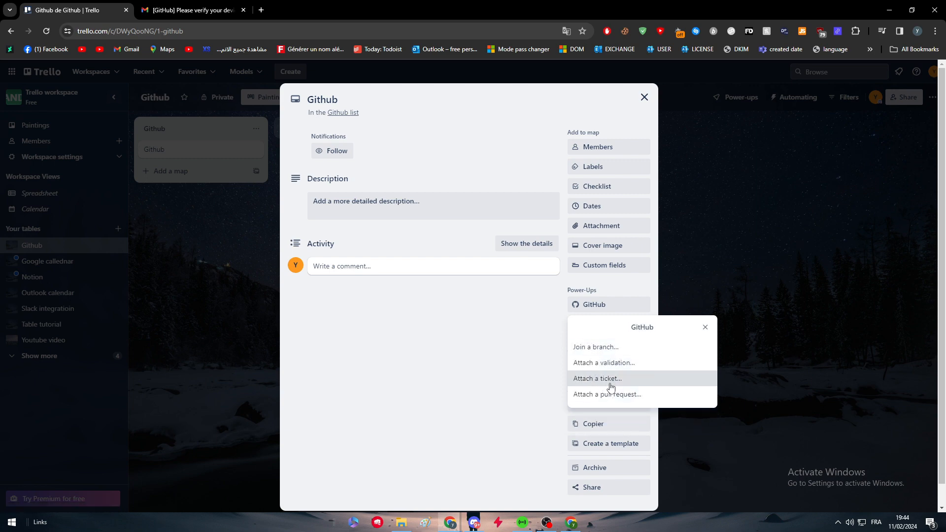
{"action": "left_click", "coordinate": [596, 378]}
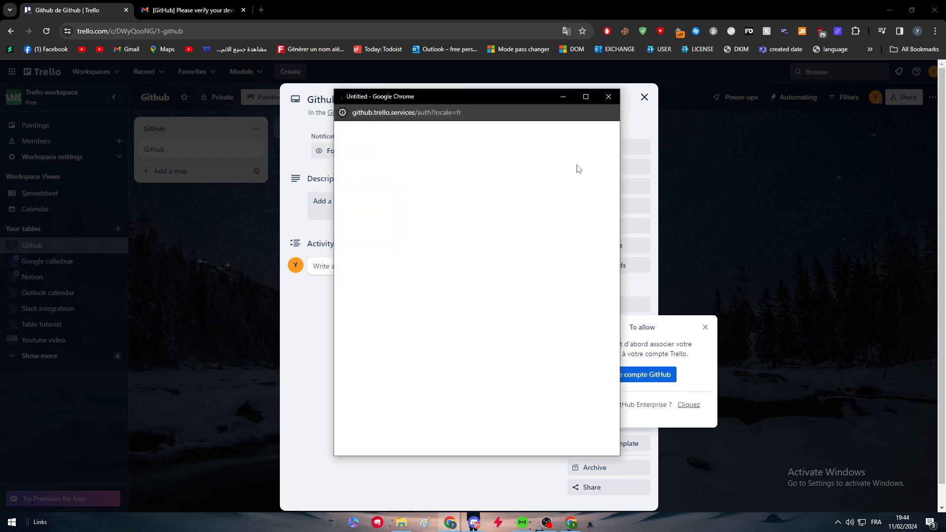
{"action": "left_click", "coordinate": [609, 97]}
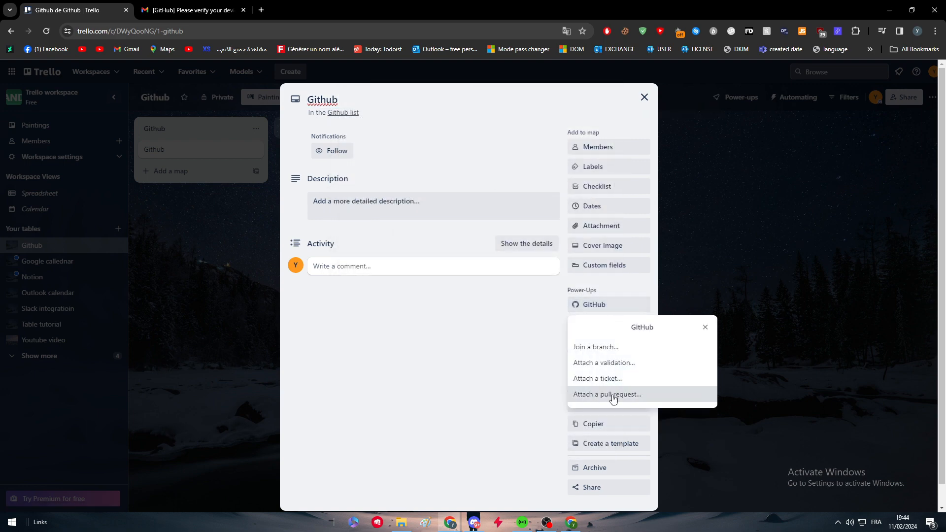
{"action": "left_click", "coordinate": [607, 394]}
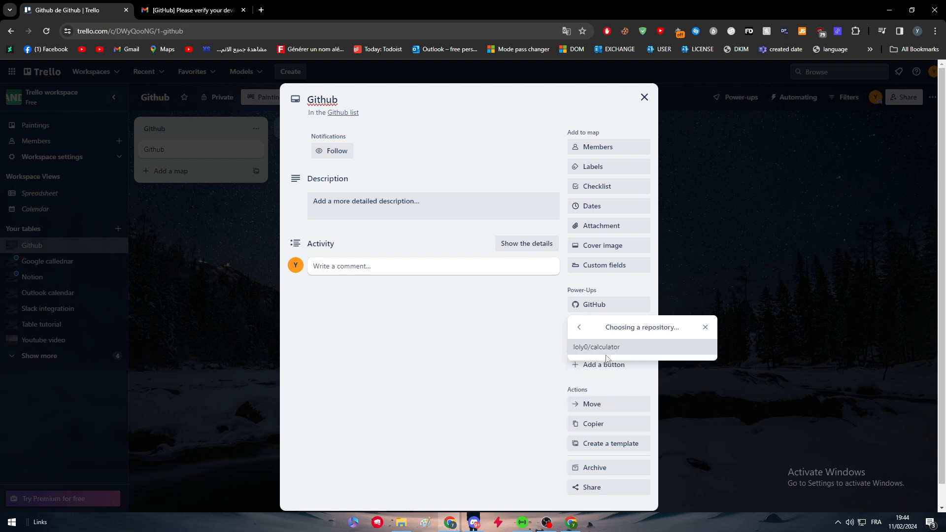
{"action": "left_click", "coordinate": [596, 347]}
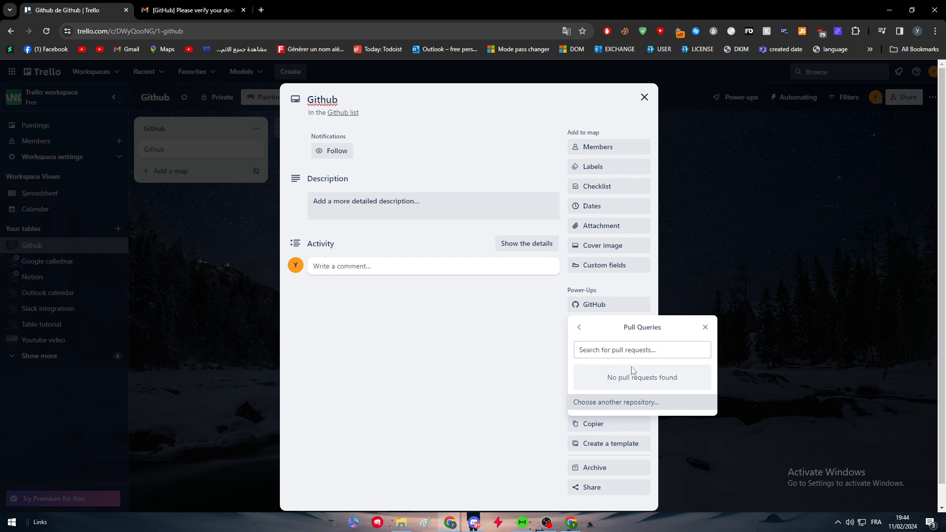
{"action": "left_click", "coordinate": [615, 402]}
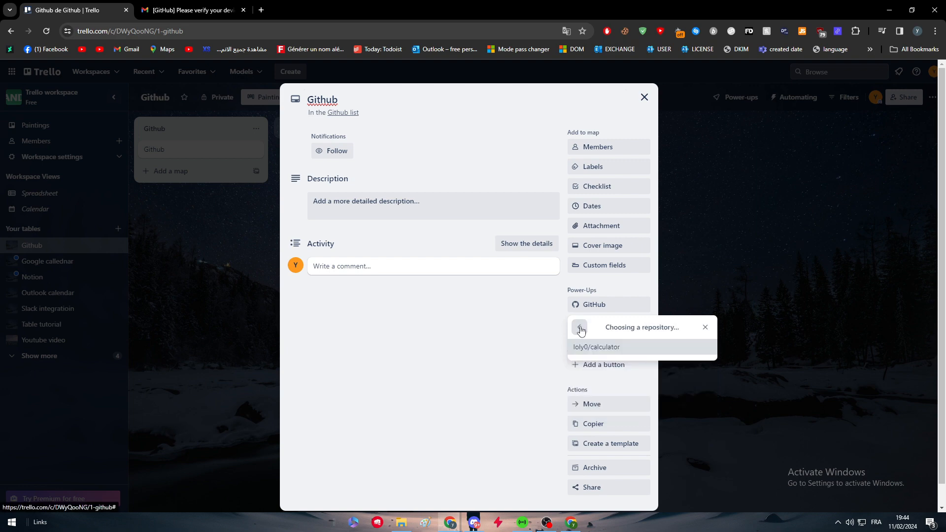
{"action": "left_click", "coordinate": [596, 347]}
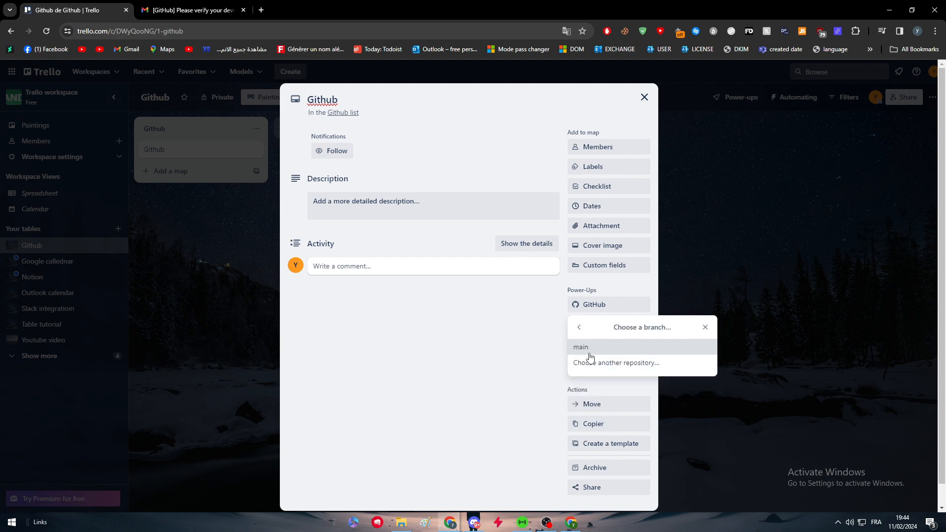
{"action": "left_click", "coordinate": [580, 347]}
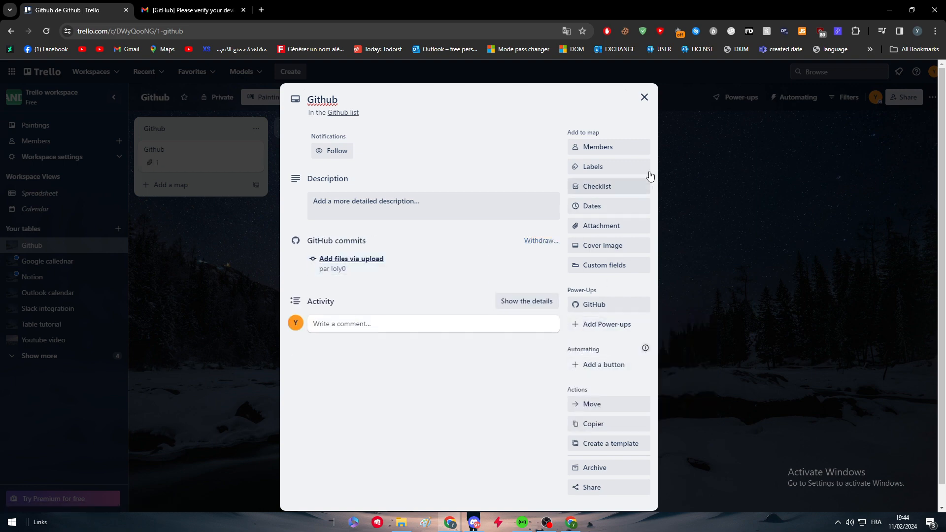
{"action": "mouse_move", "coordinate": [425, 176]}
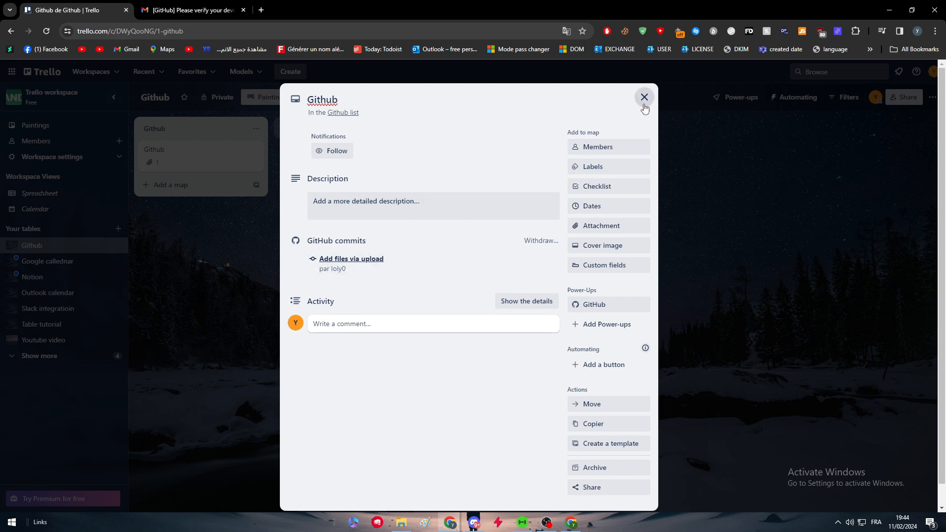
{"action": "mouse_move", "coordinate": [654, 101]}
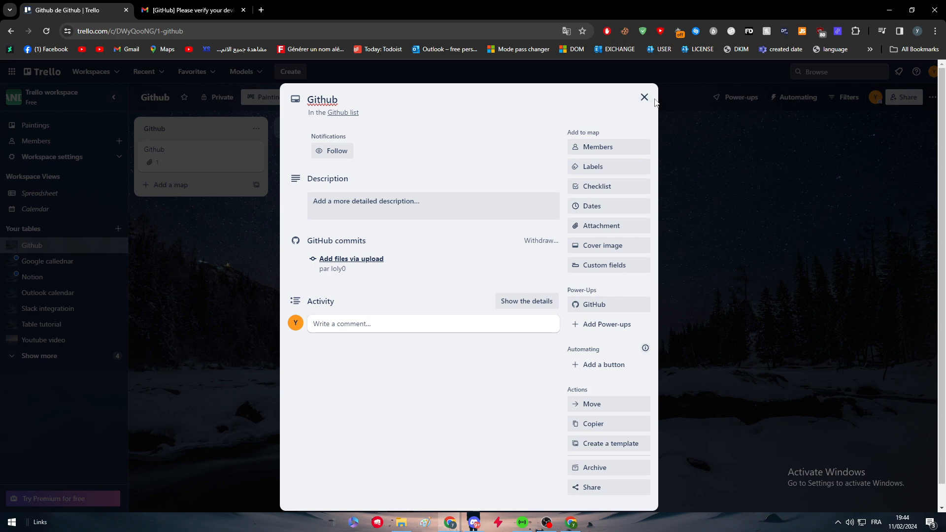
- Close the card, toggle the calculator shortcut off and on, and open the GitHub Power-Up settings
{"action": "left_click", "coordinate": [643, 96]}
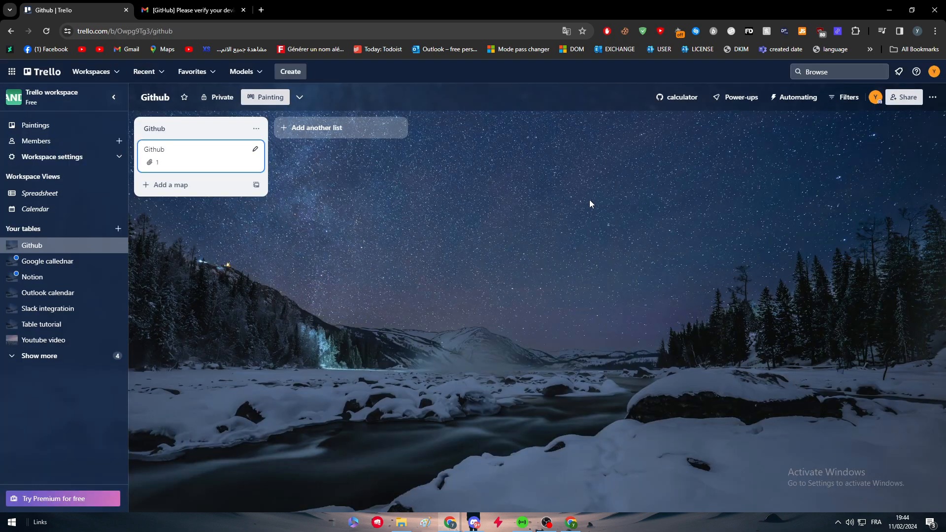
{"action": "mouse_move", "coordinate": [318, 75]}
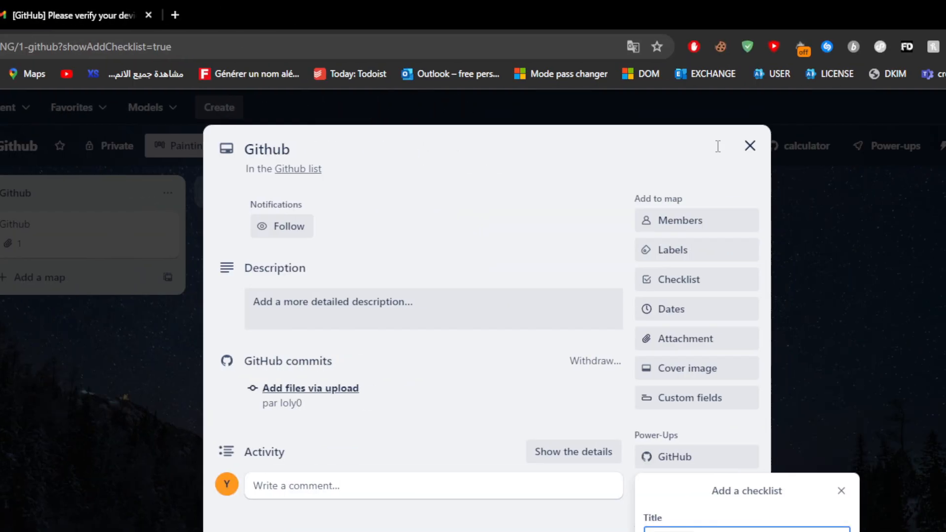
{"action": "left_click", "coordinate": [750, 146]}
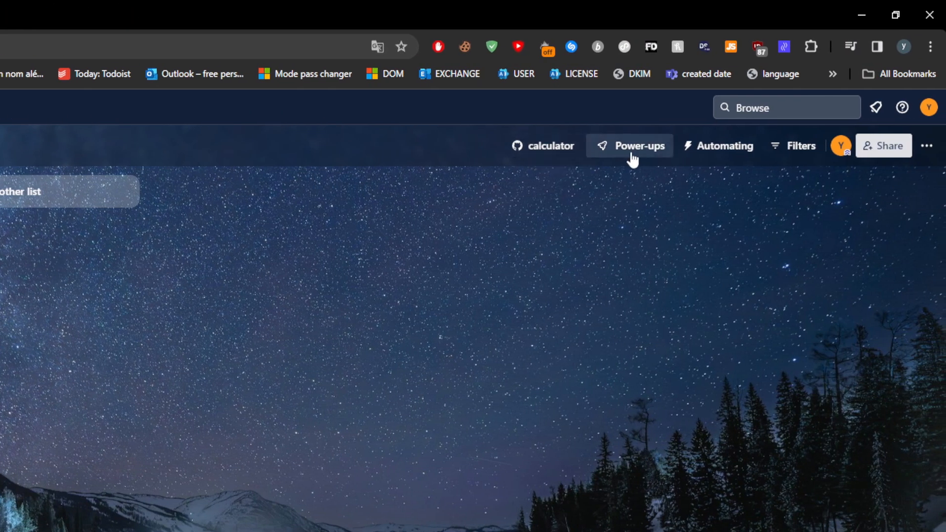
{"action": "left_click", "coordinate": [636, 145]}
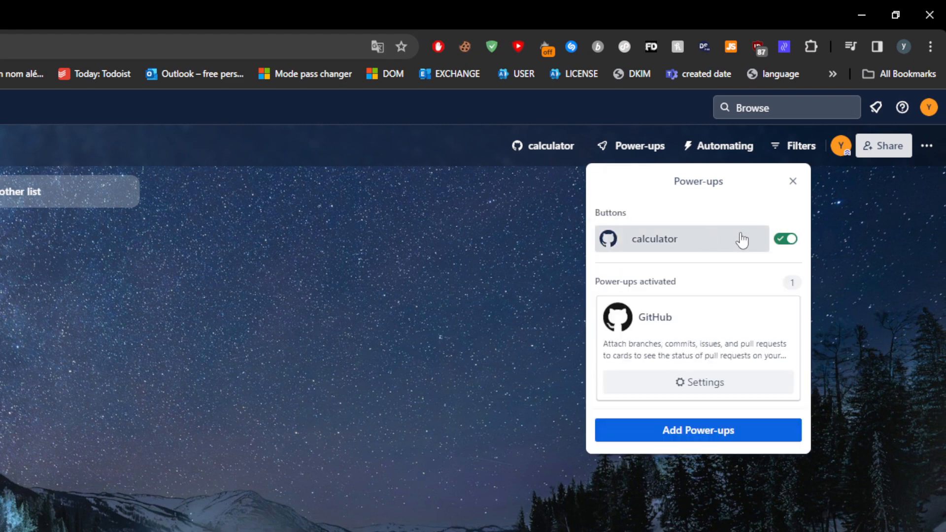
{"action": "left_click", "coordinate": [785, 239]}
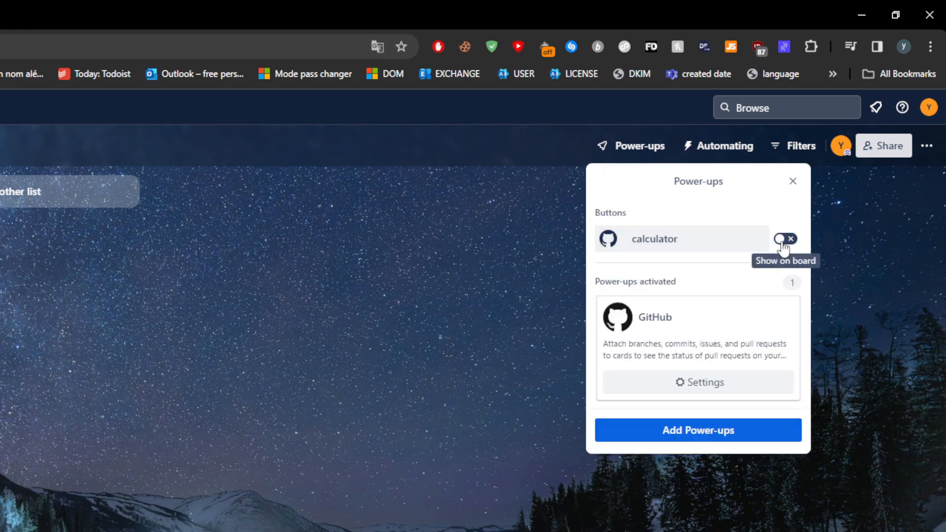
{"action": "left_click", "coordinate": [785, 239]}
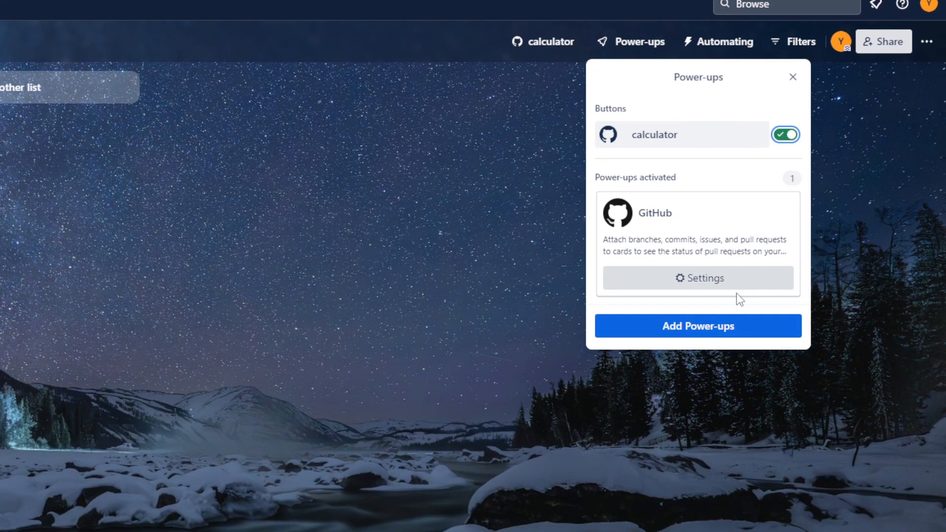
{"action": "left_click", "coordinate": [698, 278]}
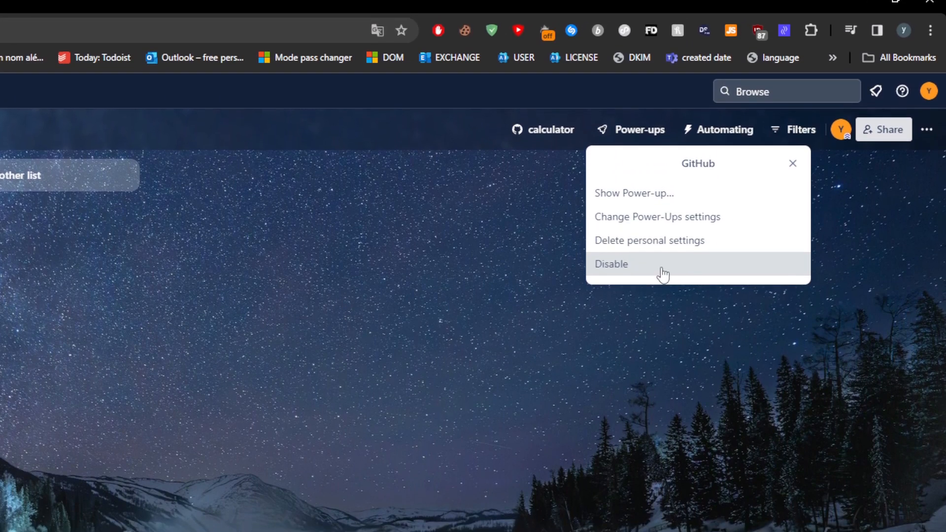